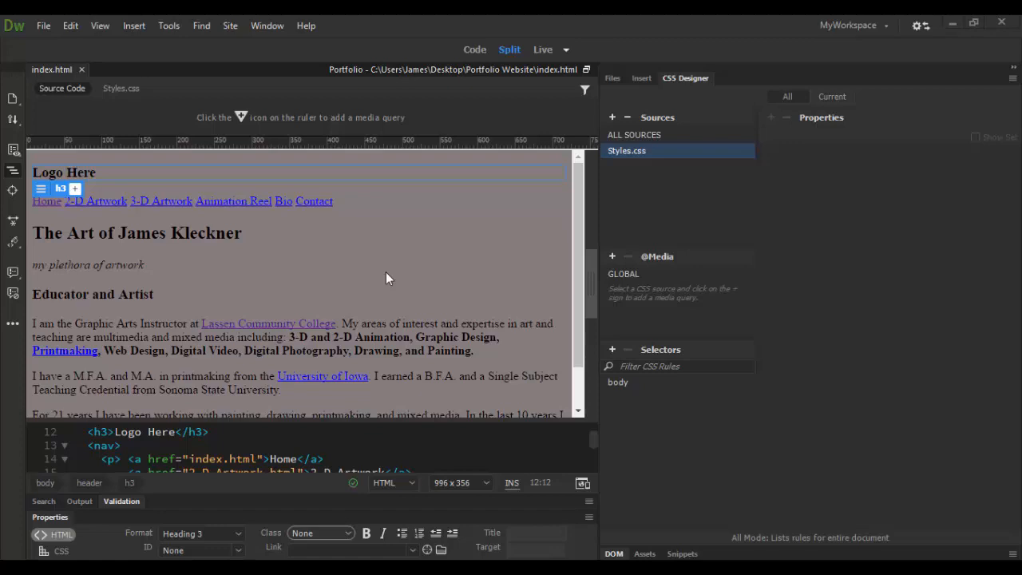
mouse_move(247, 274)
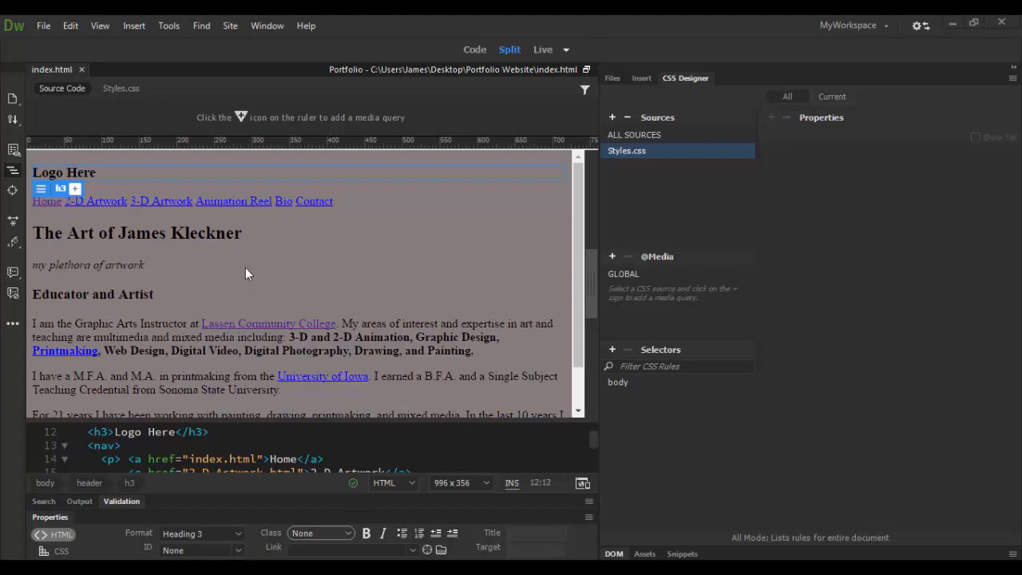
mouse_move(257, 283)
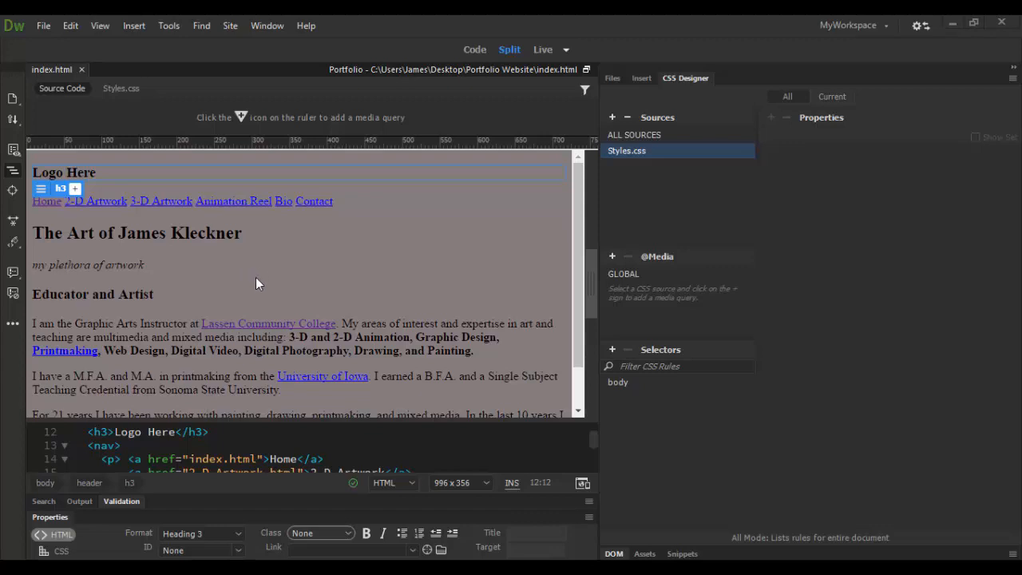
- Select the body rule in Styles.css to show its zero margin and padding properties
scroll(down, 3)
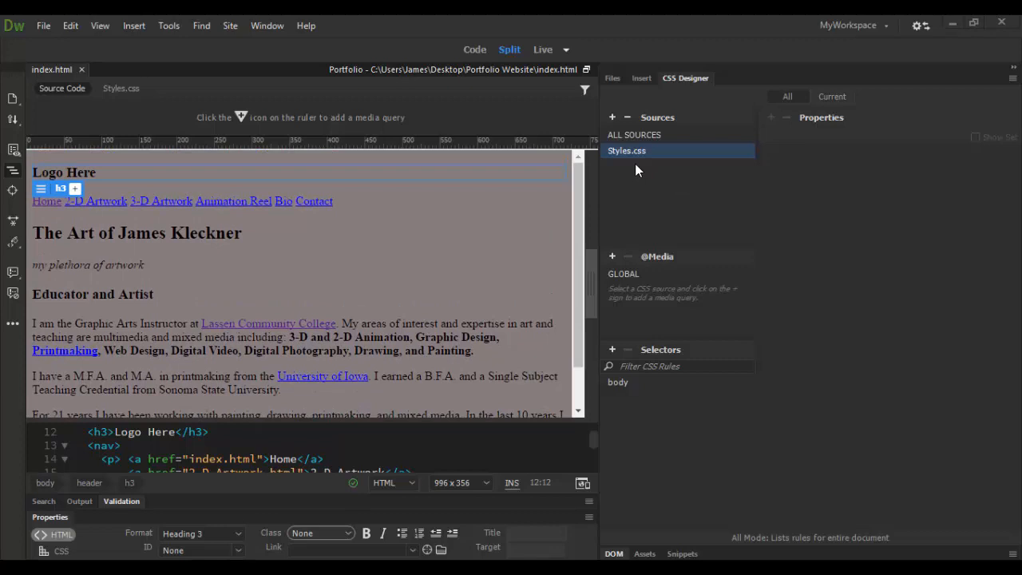
click(618, 382)
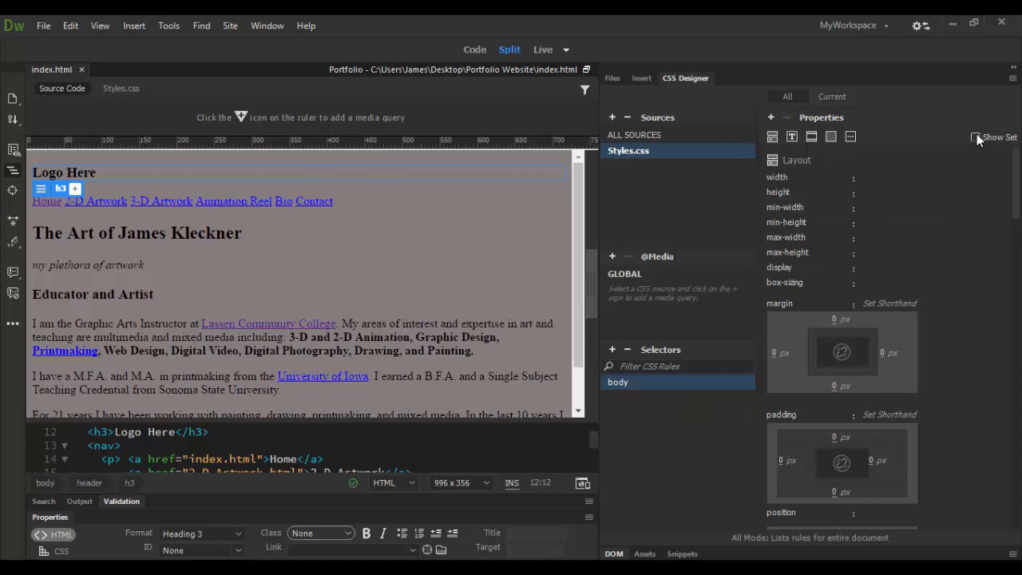
- Show only the body rule's Background properties to clear the #7E7E7E background colour
click(975, 137)
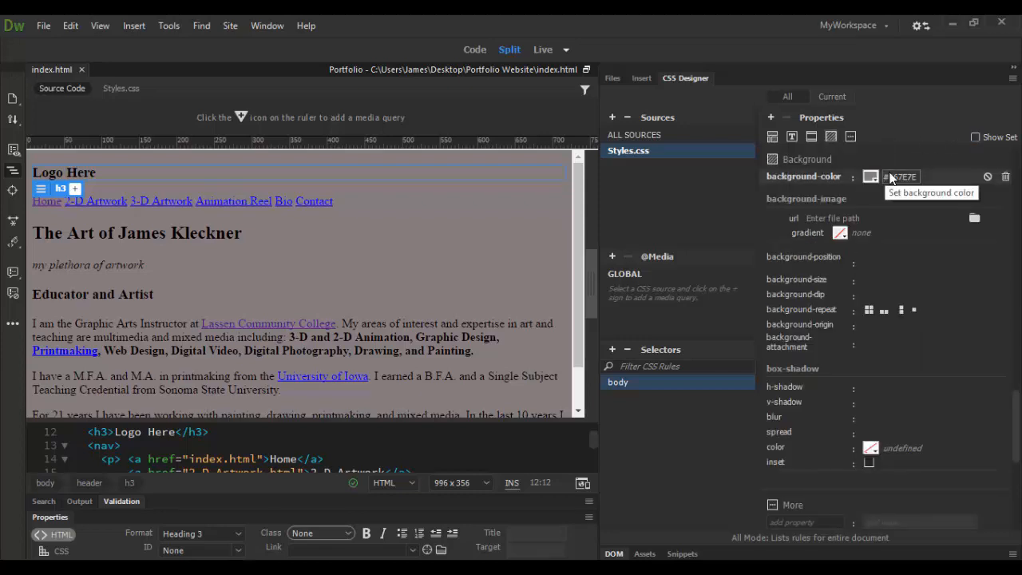
mouse_move(1007, 176)
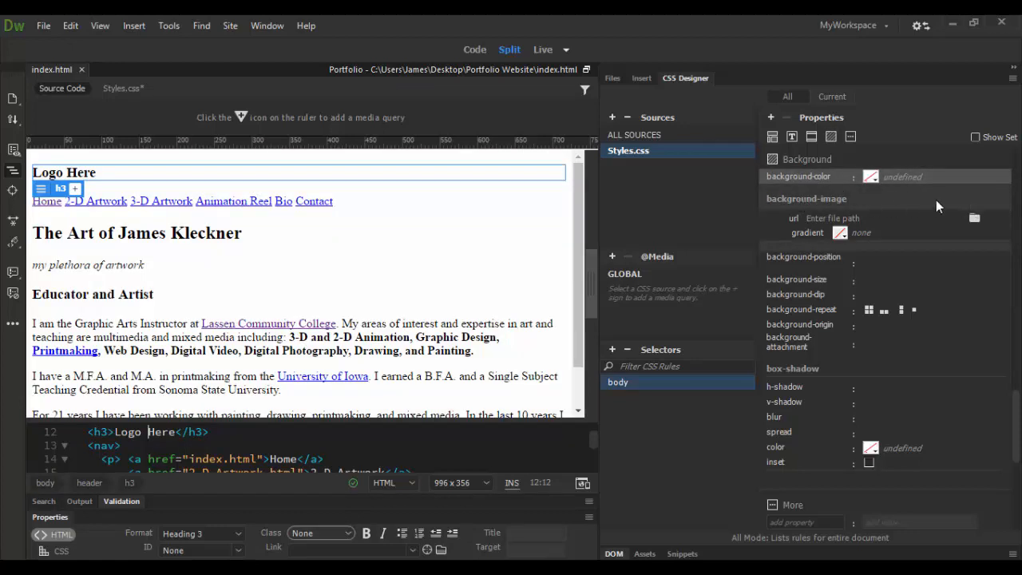
mouse_move(946, 222)
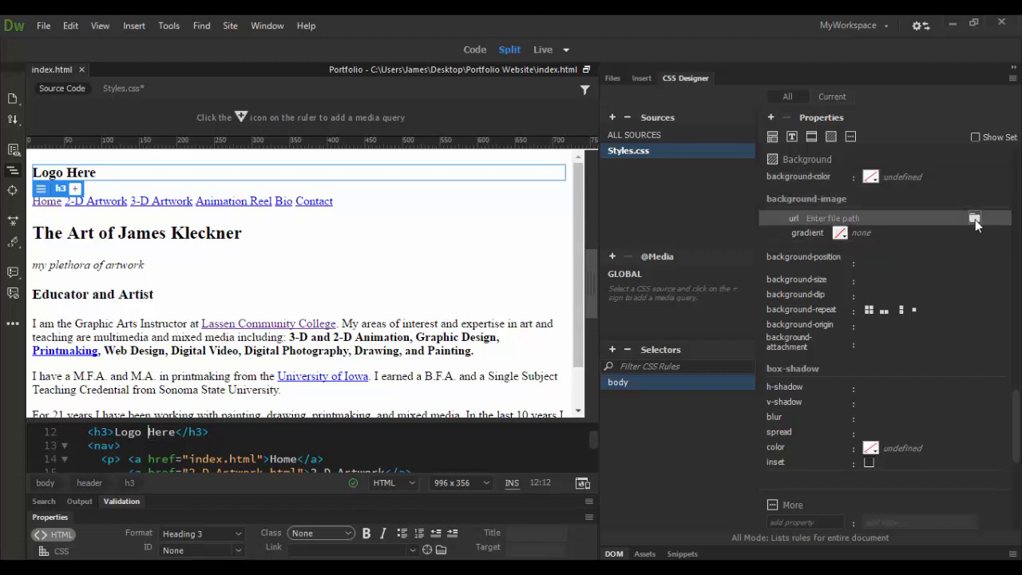
- Set images/zombie3.png as the body's background-image
click(974, 218)
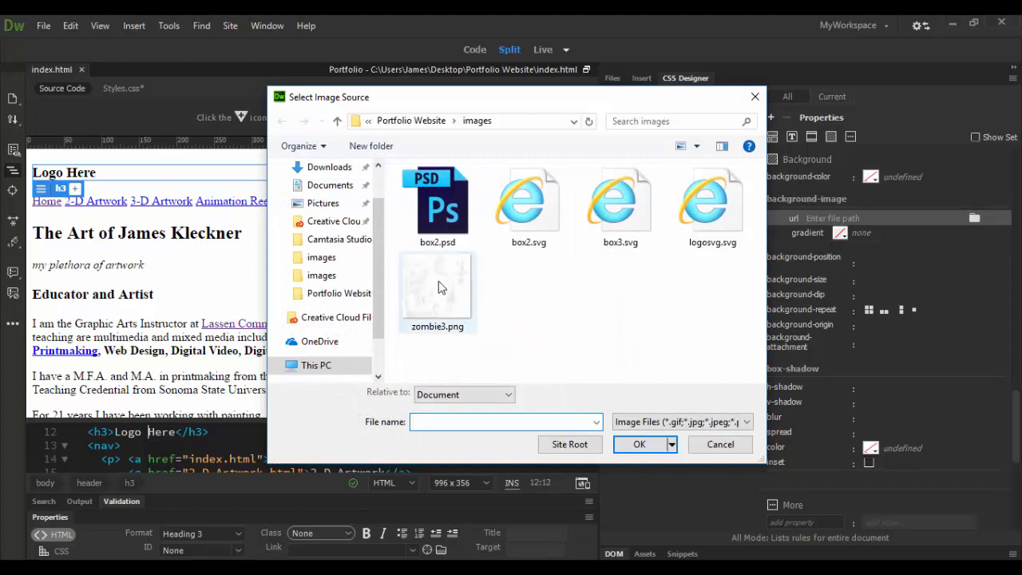
click(437, 288)
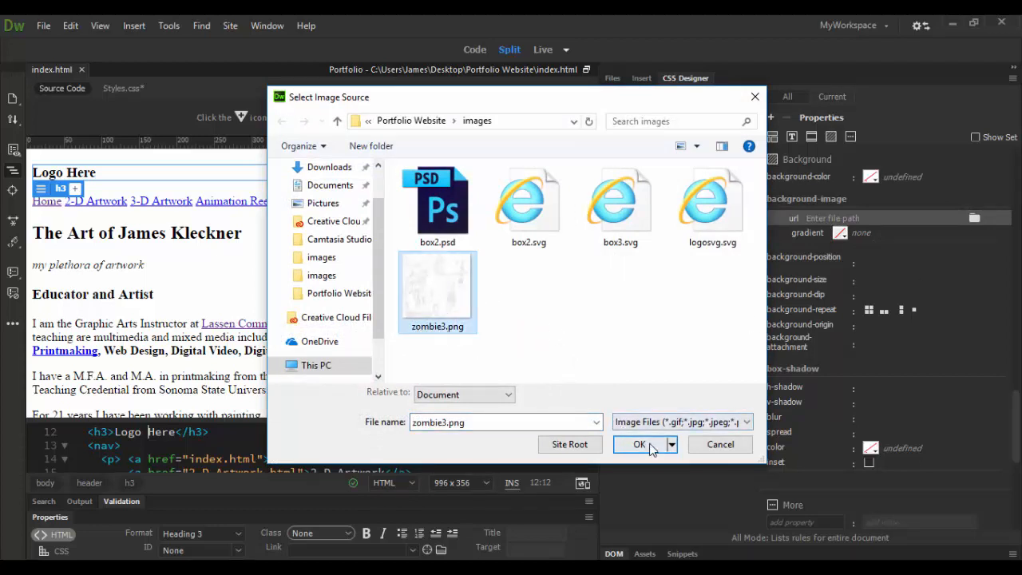
click(639, 444)
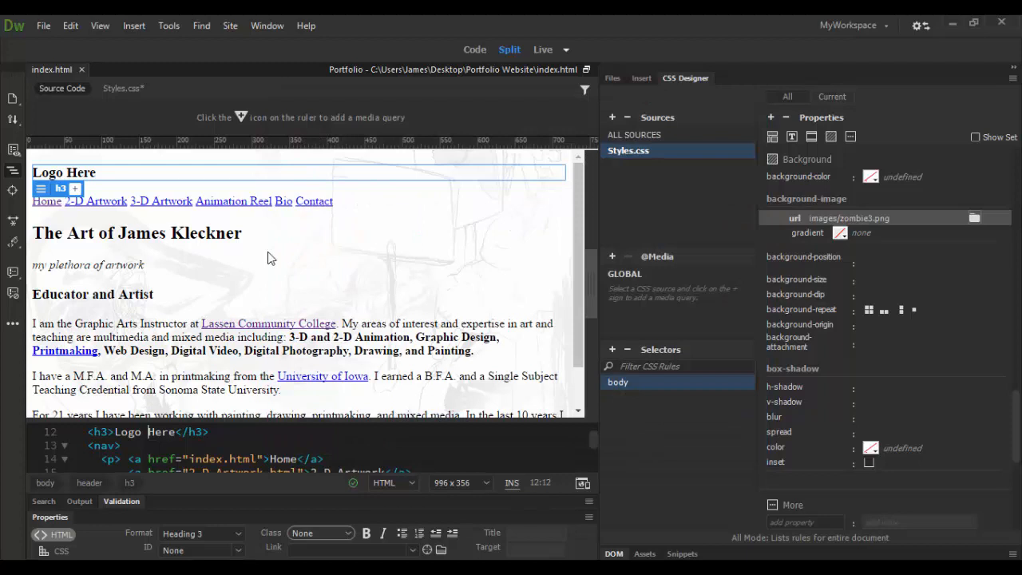
mouse_move(710, 298)
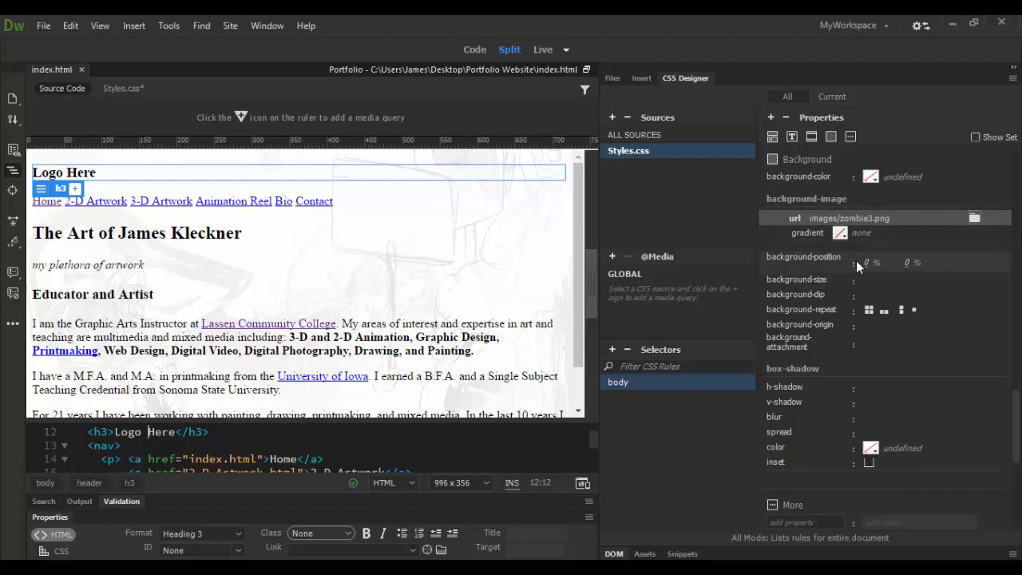
- Set the body's background-size and background-repeat options for the zombie sketch
click(872, 280)
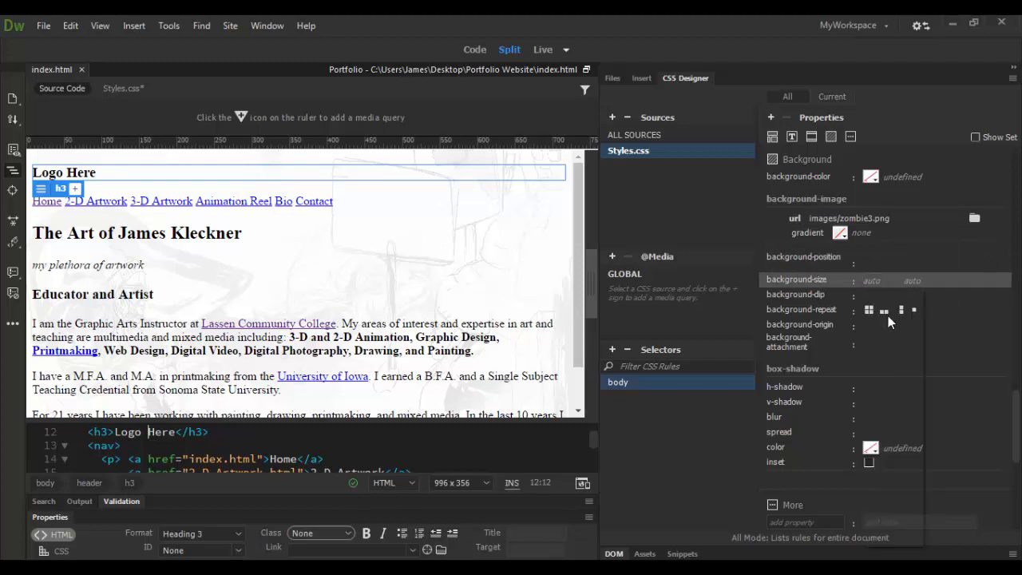
click(911, 279)
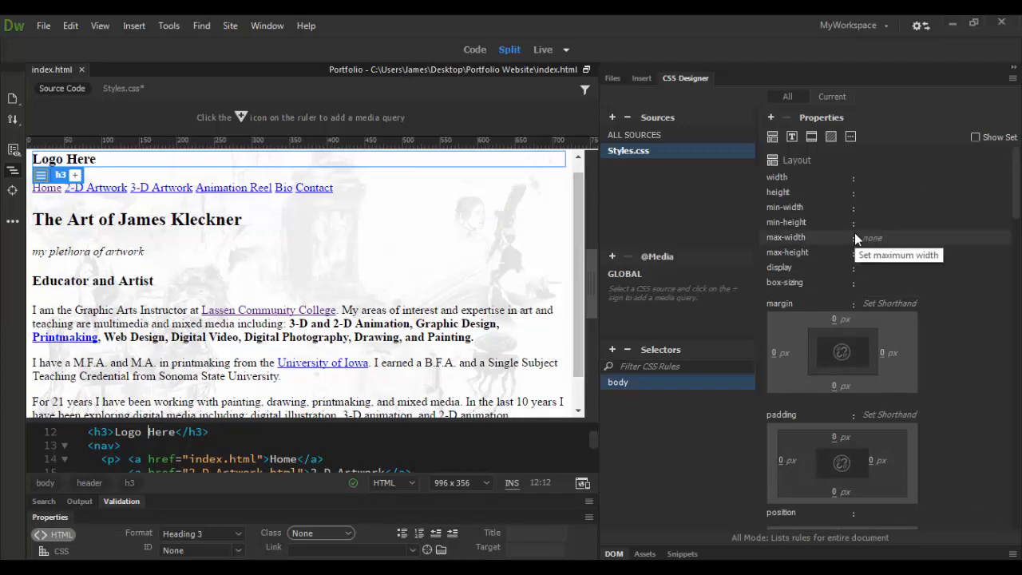
mouse_move(594, 442)
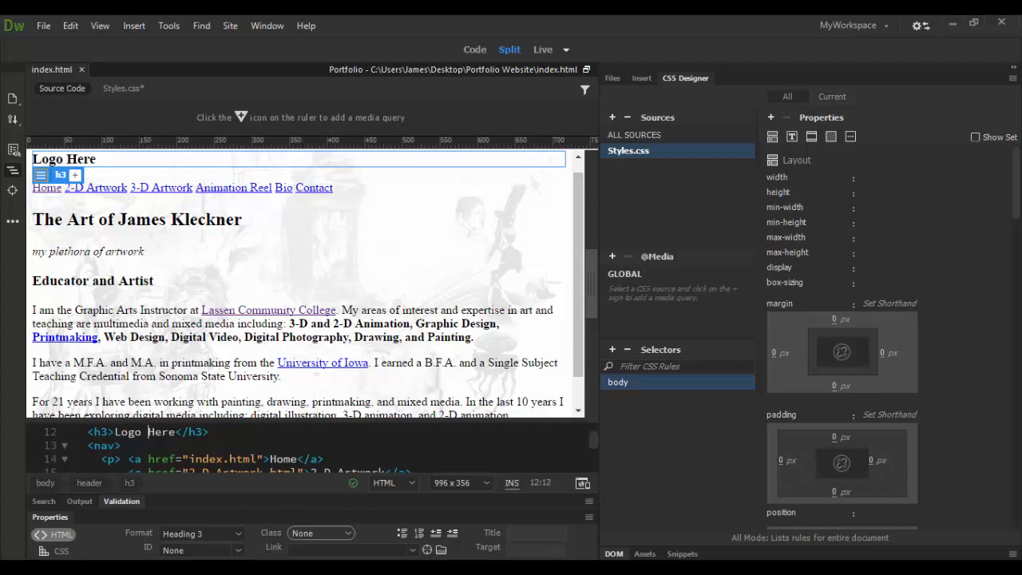
mouse_move(155, 58)
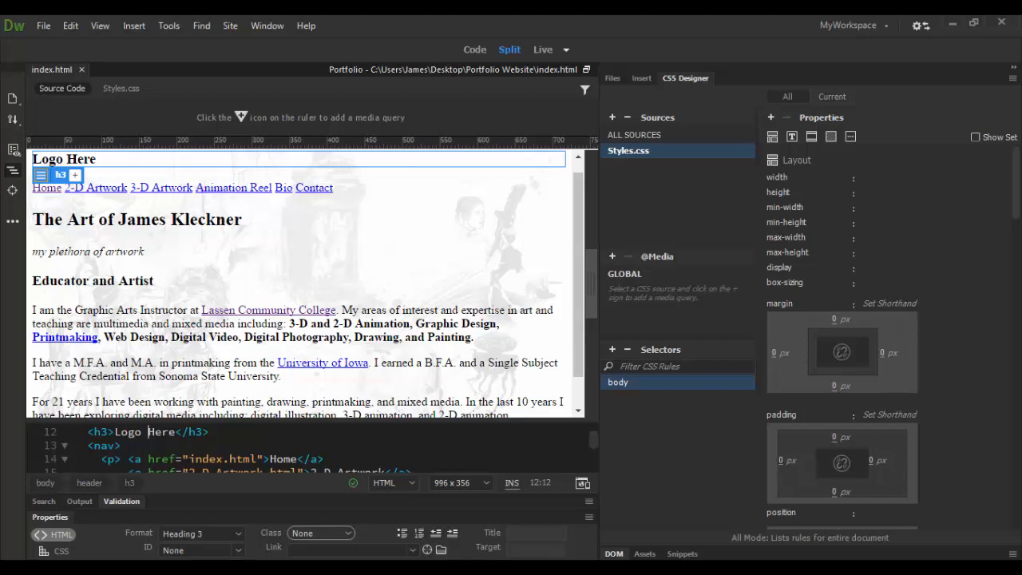
mouse_move(80, 30)
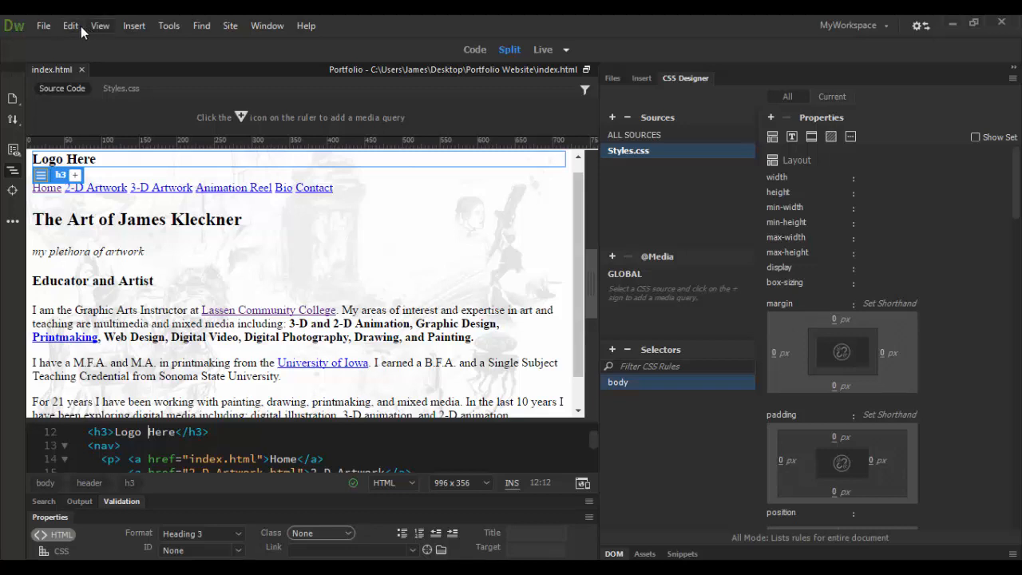
- Preview index.html in Google Chrome through File > Real-time Preview
click(43, 25)
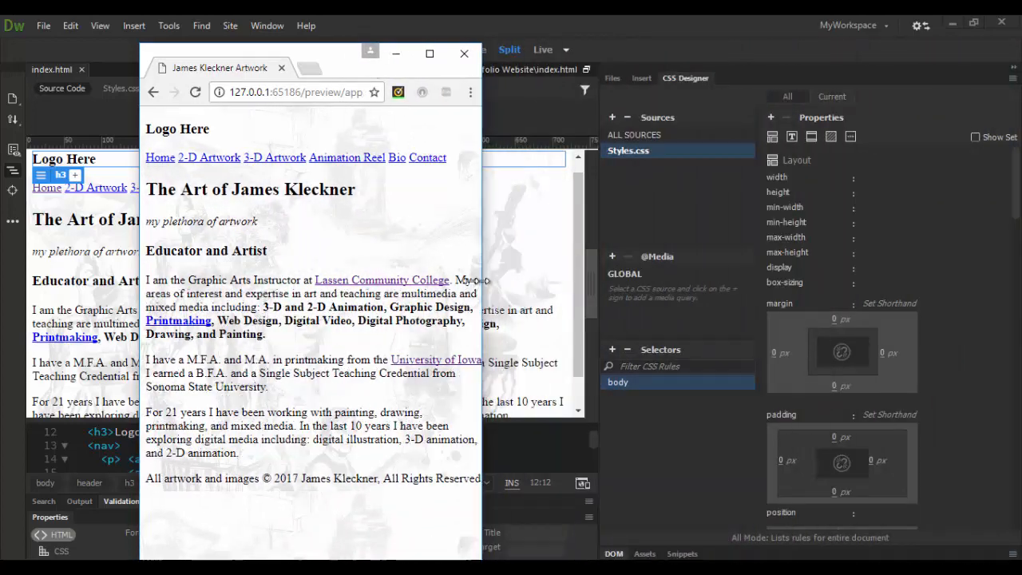
- Maximize the Chrome preview to see the full-width sketch background
click(429, 54)
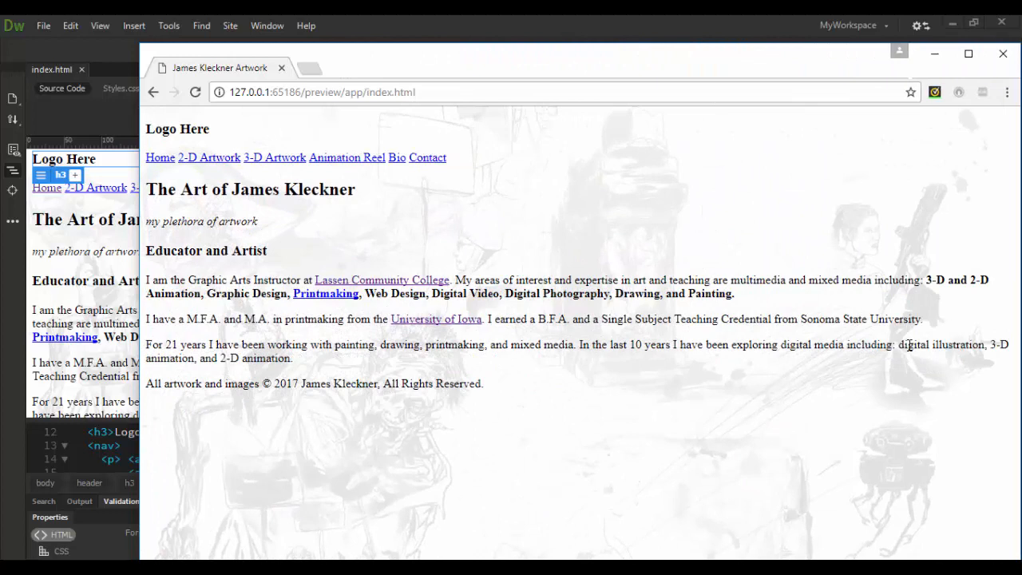
mouse_move(222, 133)
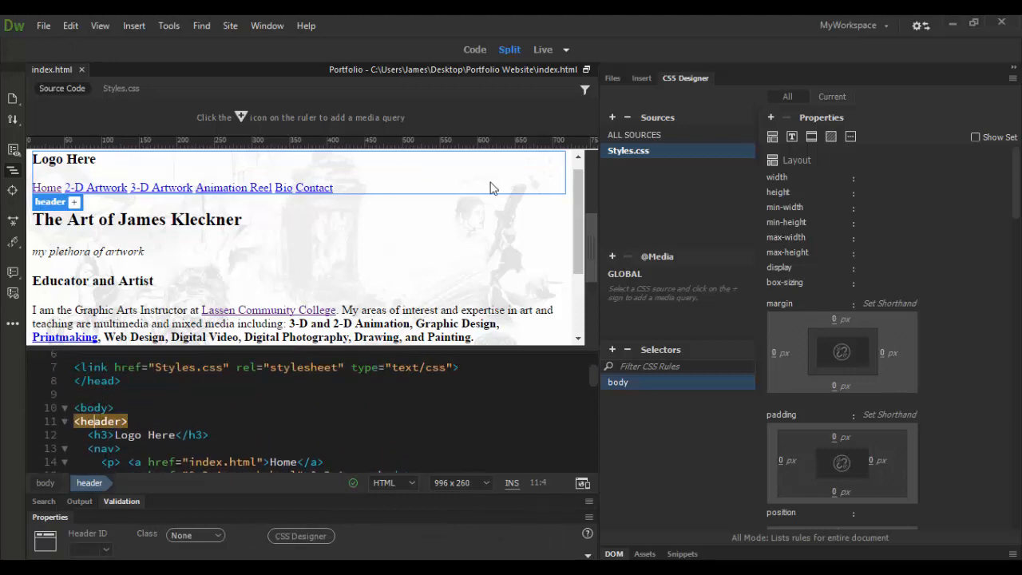
mouse_move(372, 170)
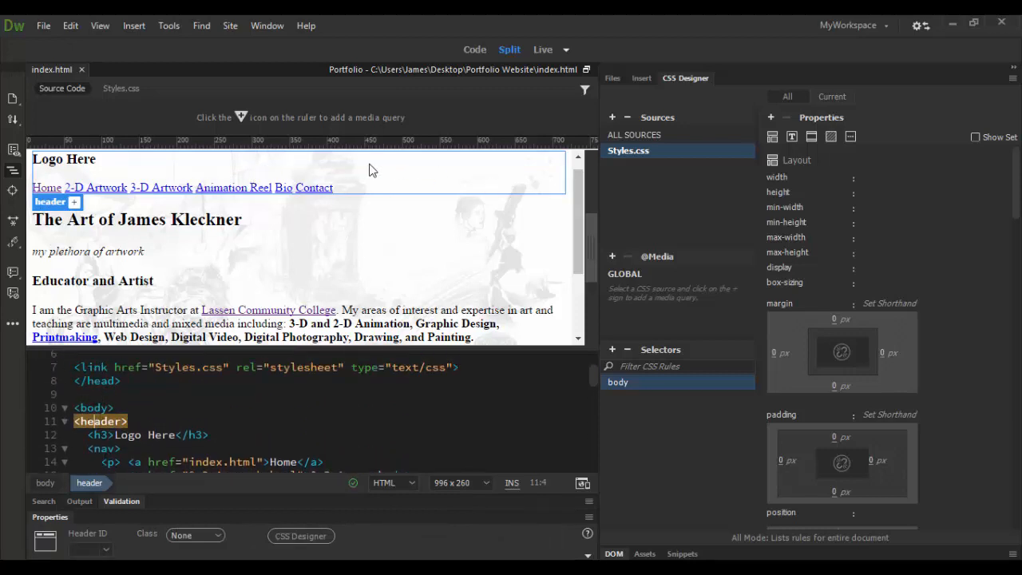
- Replace the <h3>Logo Here</h3> heading with the images/logosvg.svg logo image
click(64, 158)
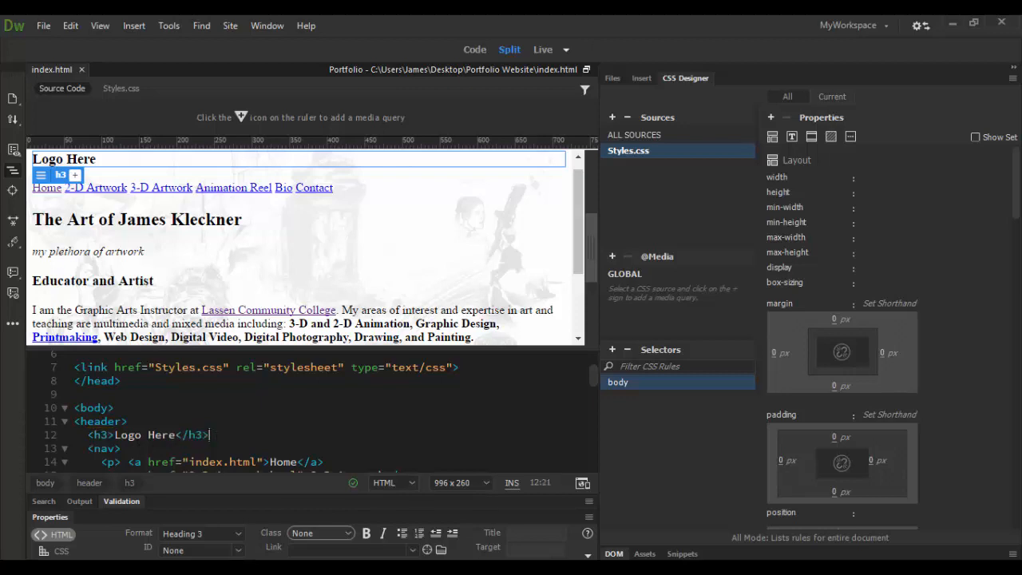
triple_click(147, 434)
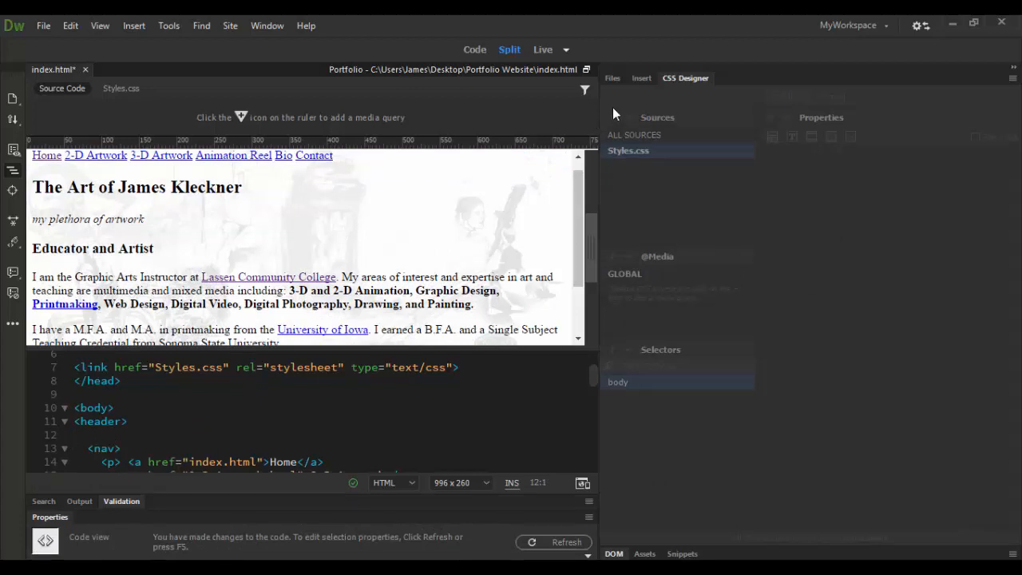
click(642, 77)
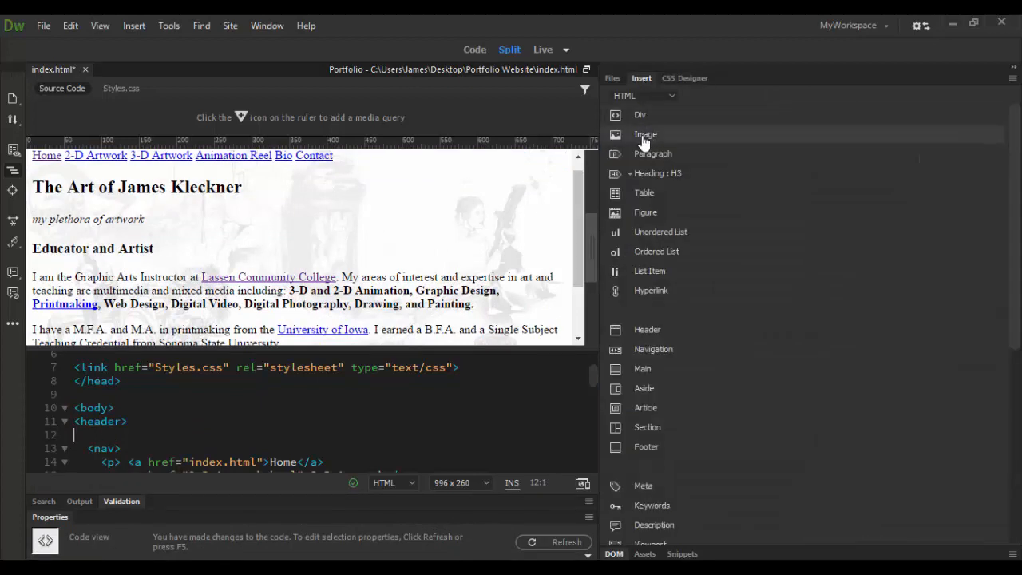
click(646, 133)
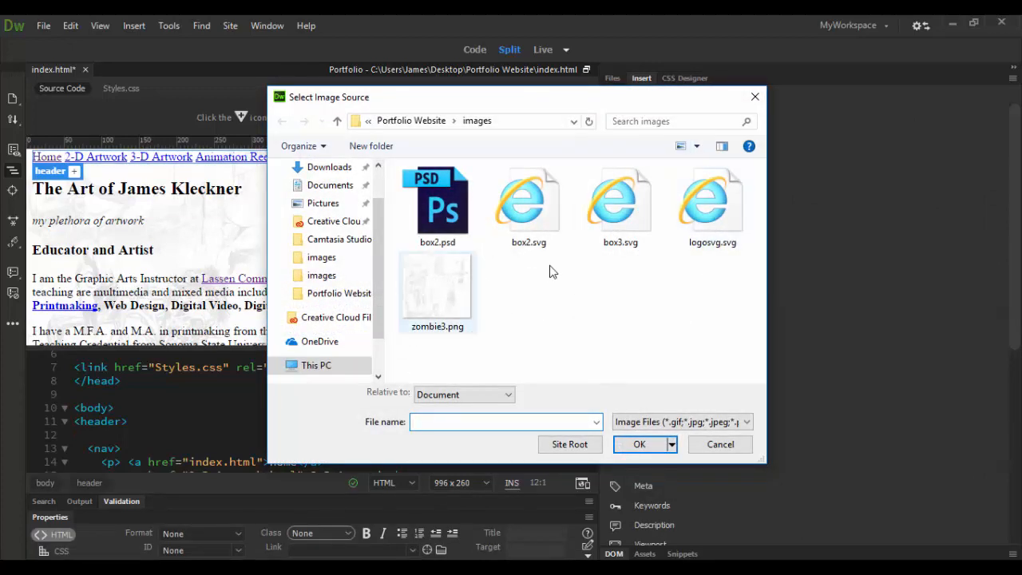
click(711, 203)
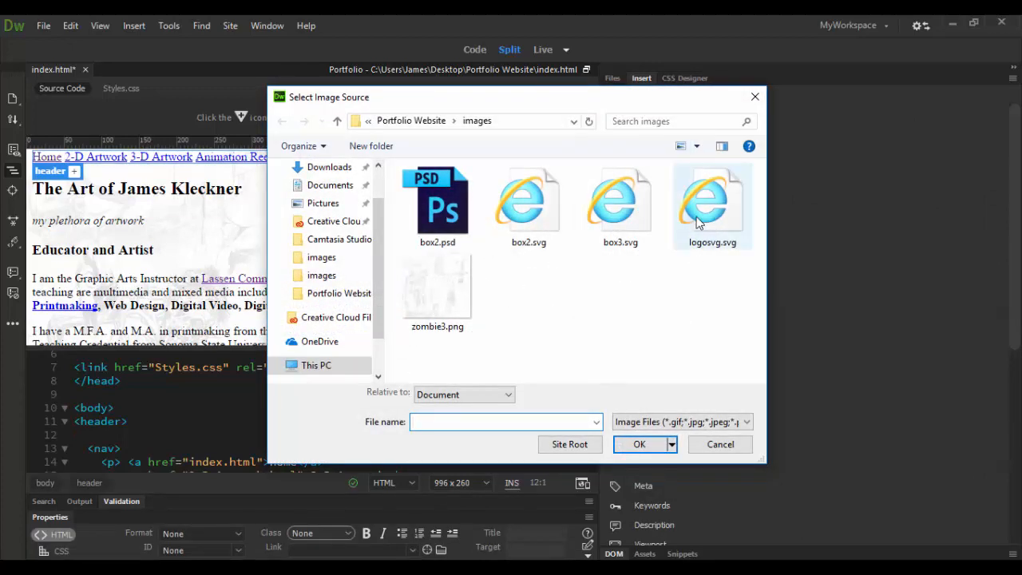
click(712, 199)
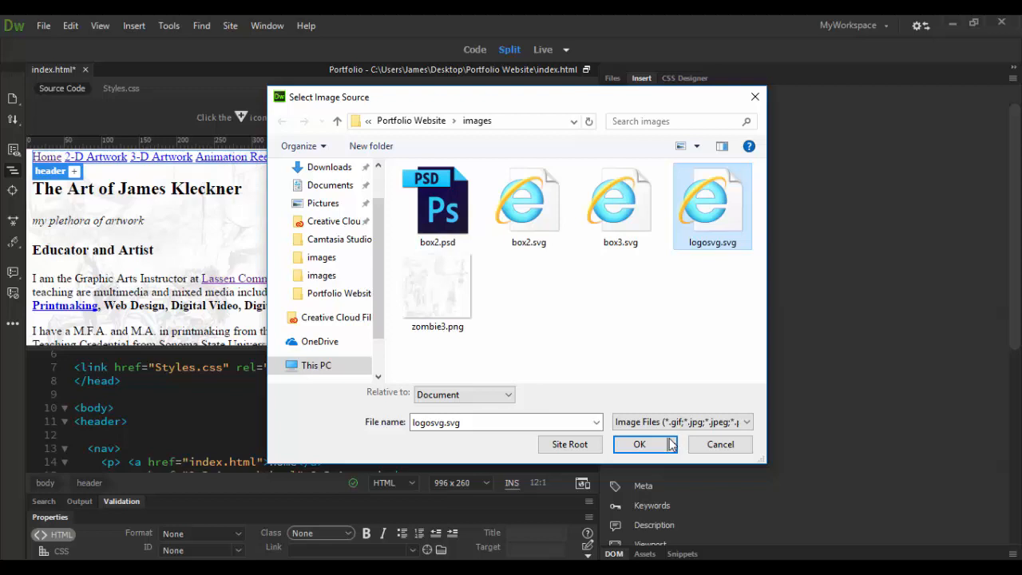
click(639, 444)
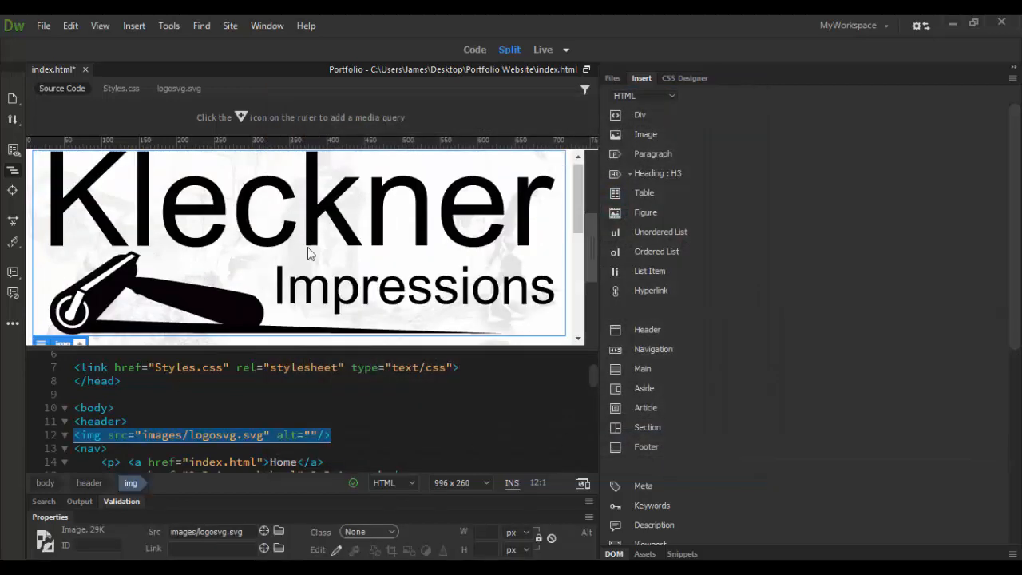
mouse_move(324, 241)
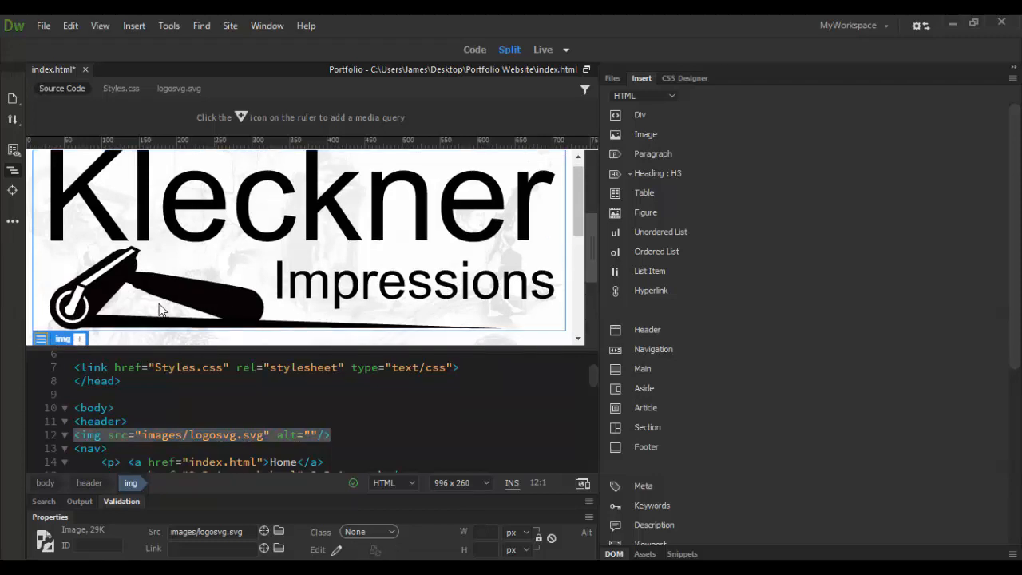
mouse_move(602, 315)
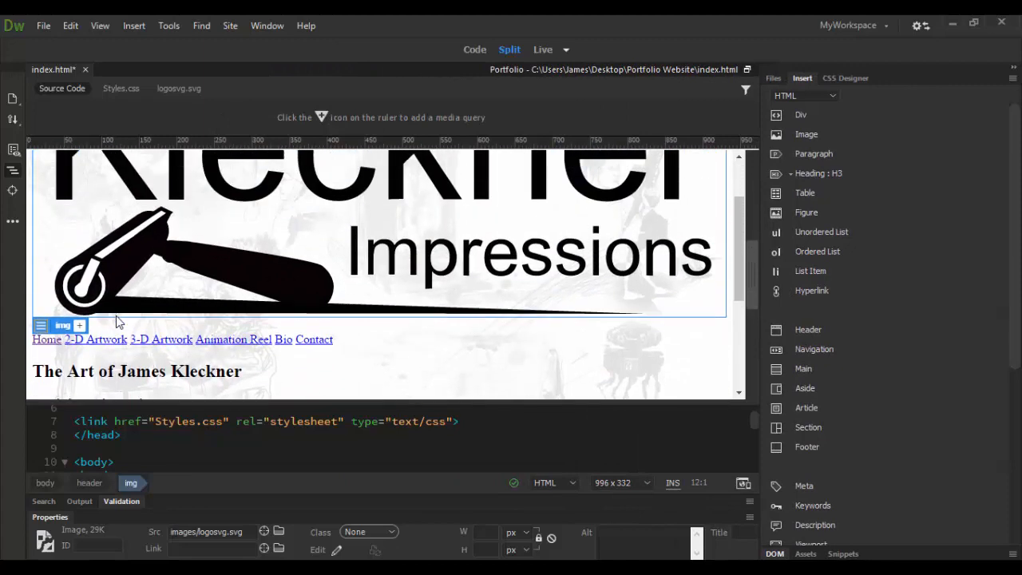
click(80, 325)
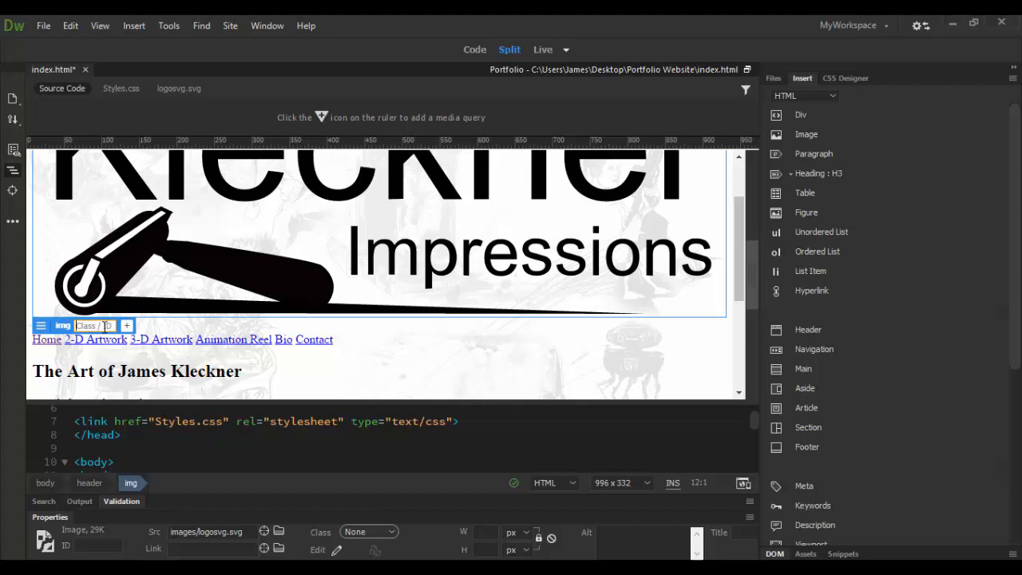
- Give the logo image a new .mylogo class defined in Styles.css
text(m)
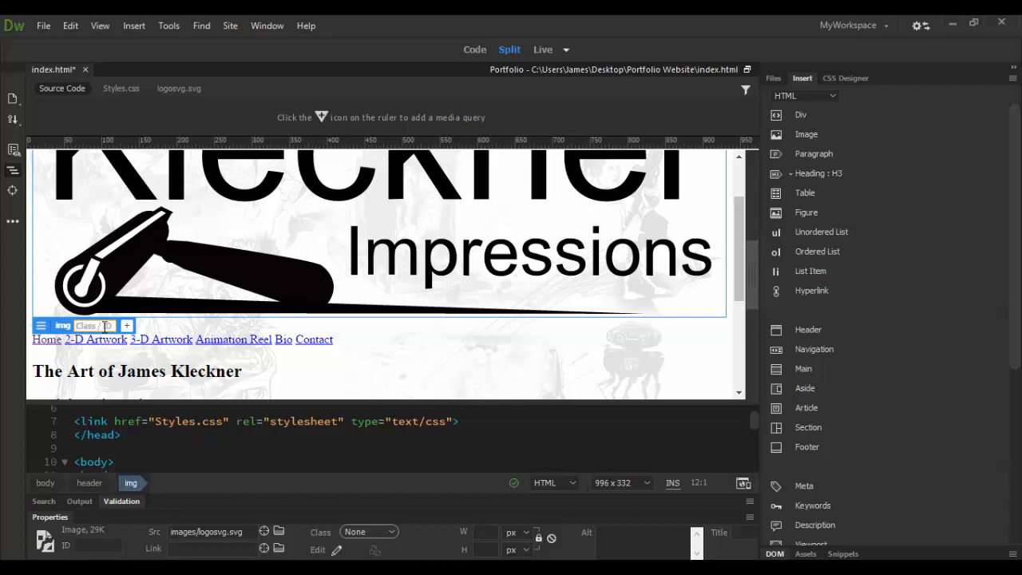
text(.myId)
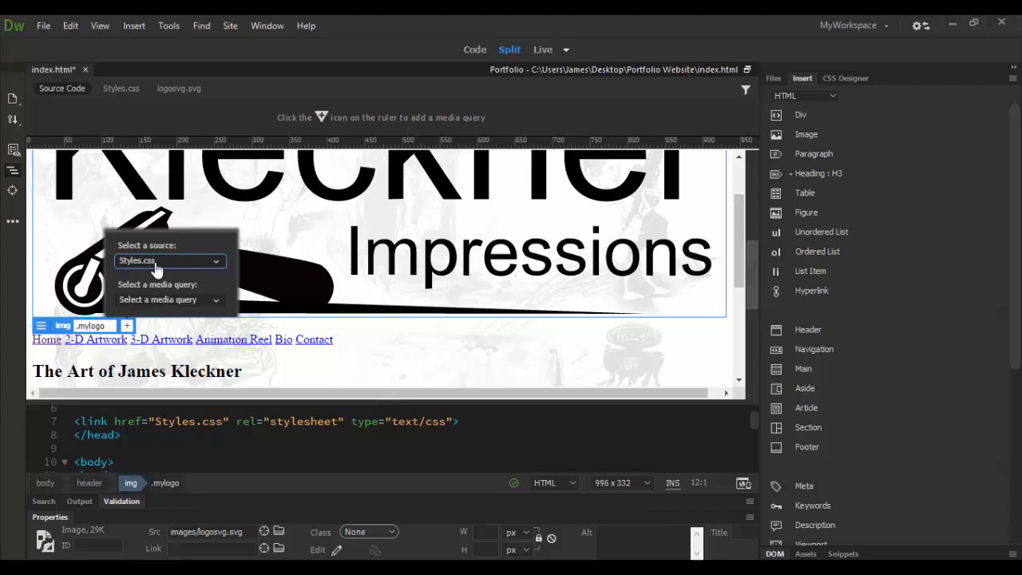
mouse_move(153, 268)
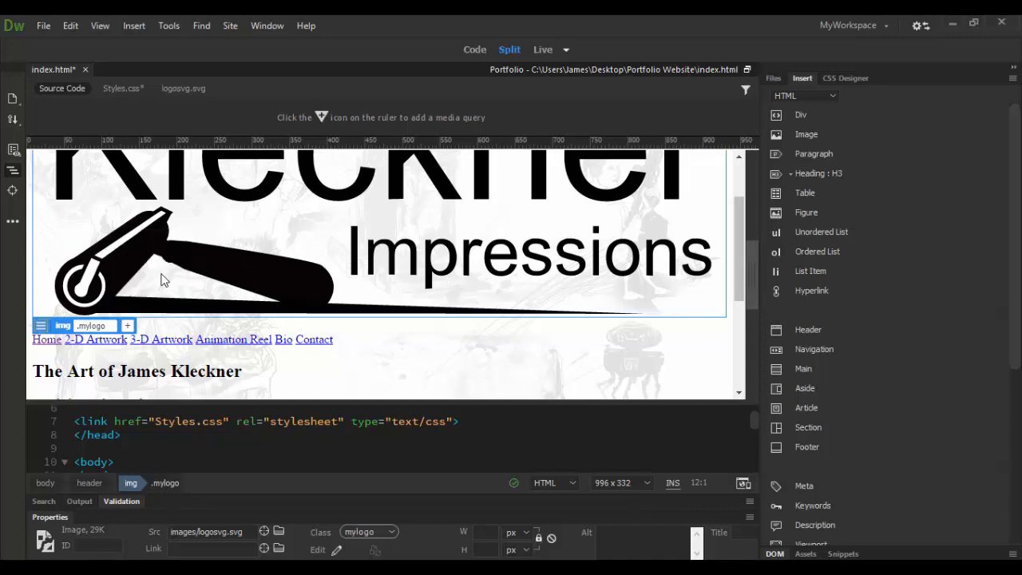
click(845, 77)
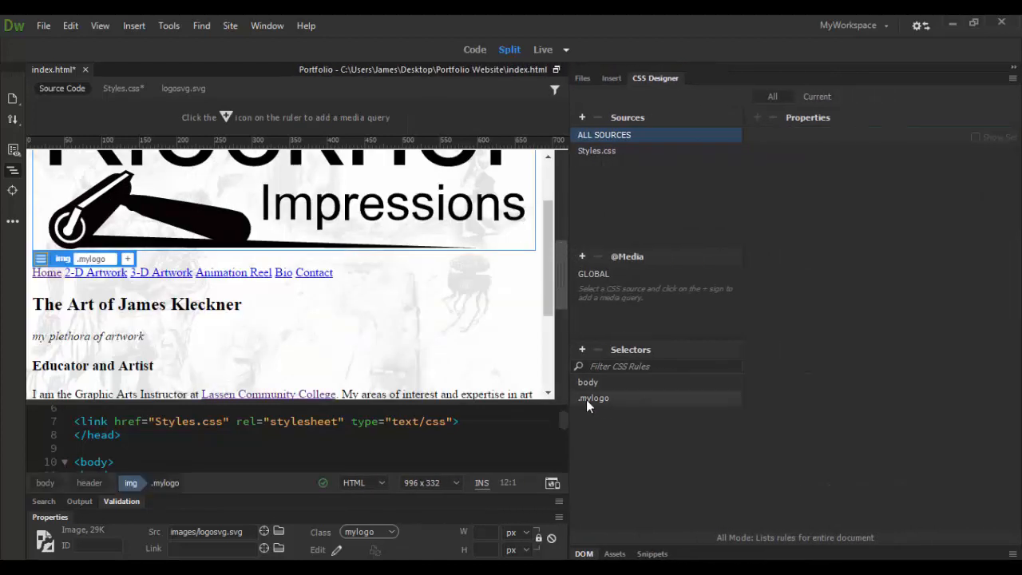
- Set the .mylogo rule's width to 350px
click(594, 398)
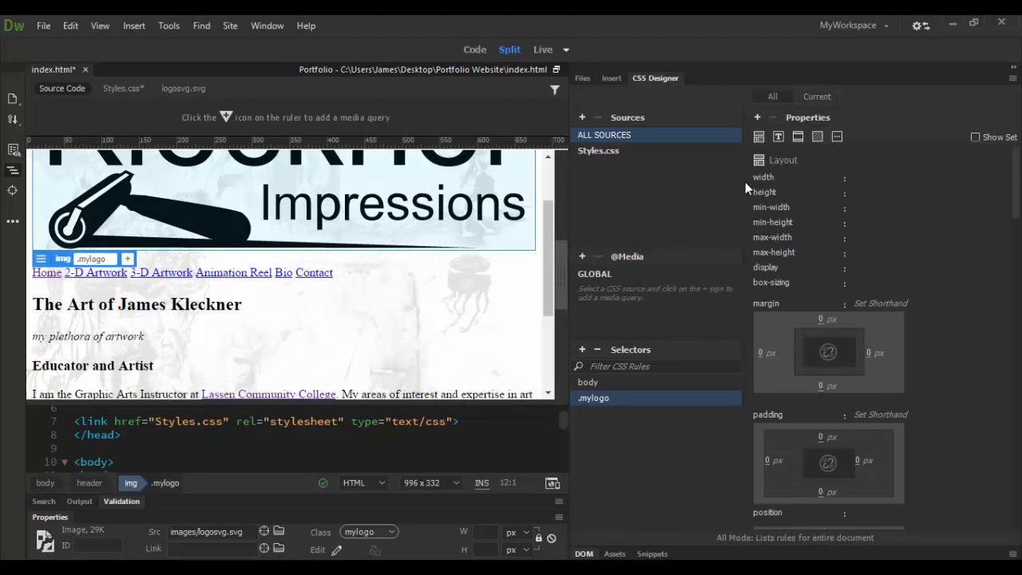
mouse_move(765, 193)
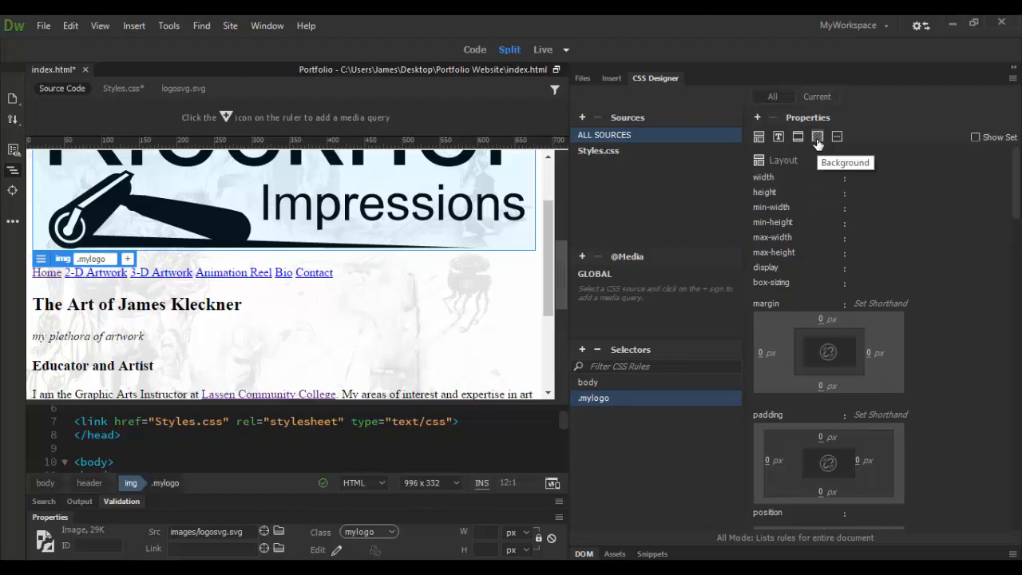
mouse_move(838, 192)
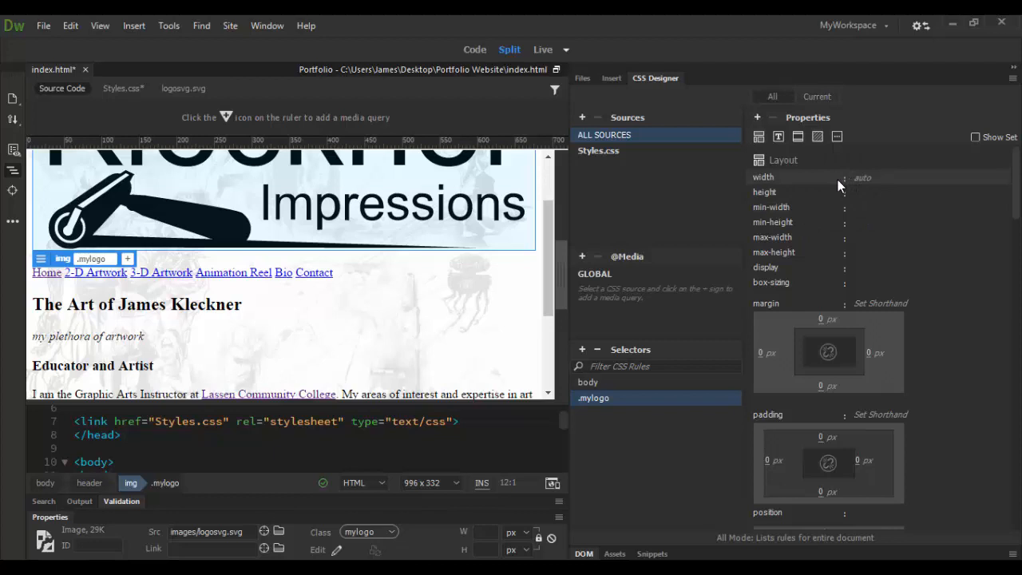
click(863, 176)
text(350)
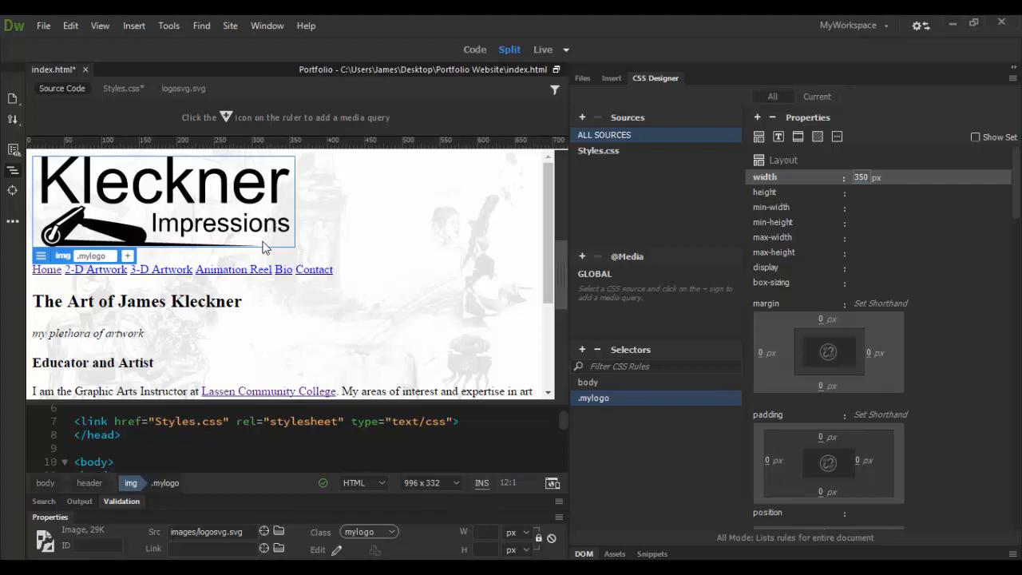
mouse_move(199, 240)
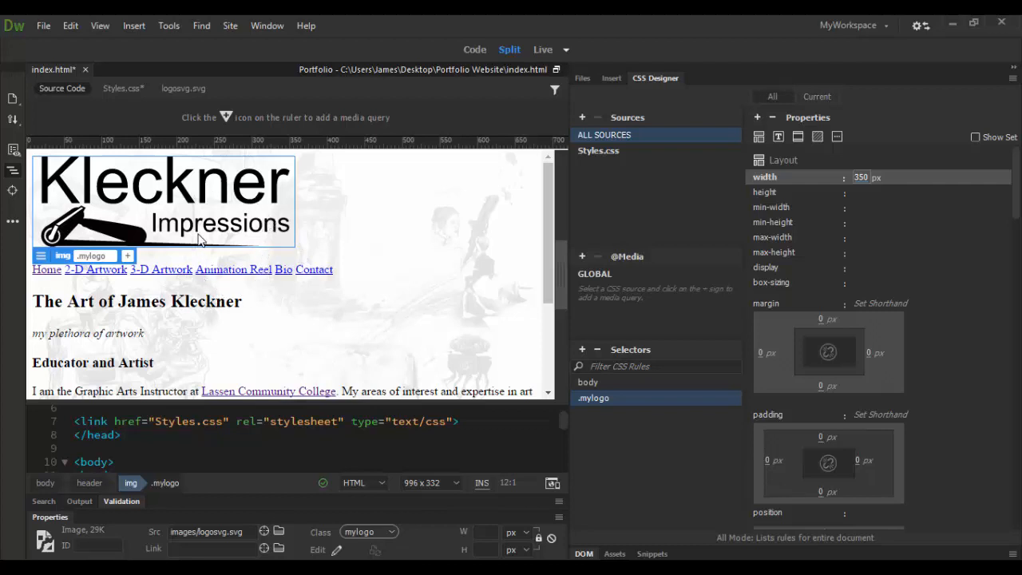
mouse_move(269, 276)
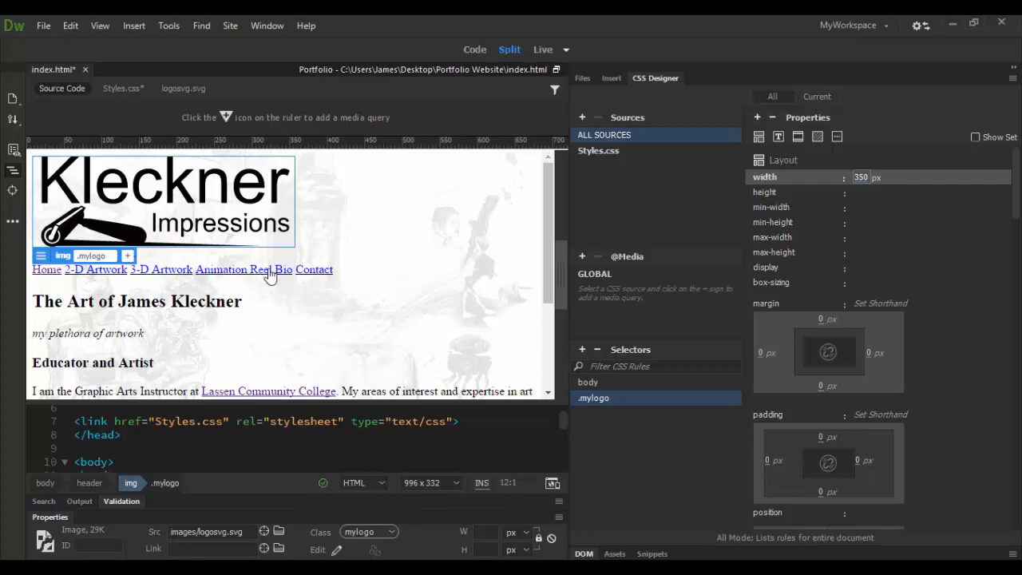
mouse_move(404, 259)
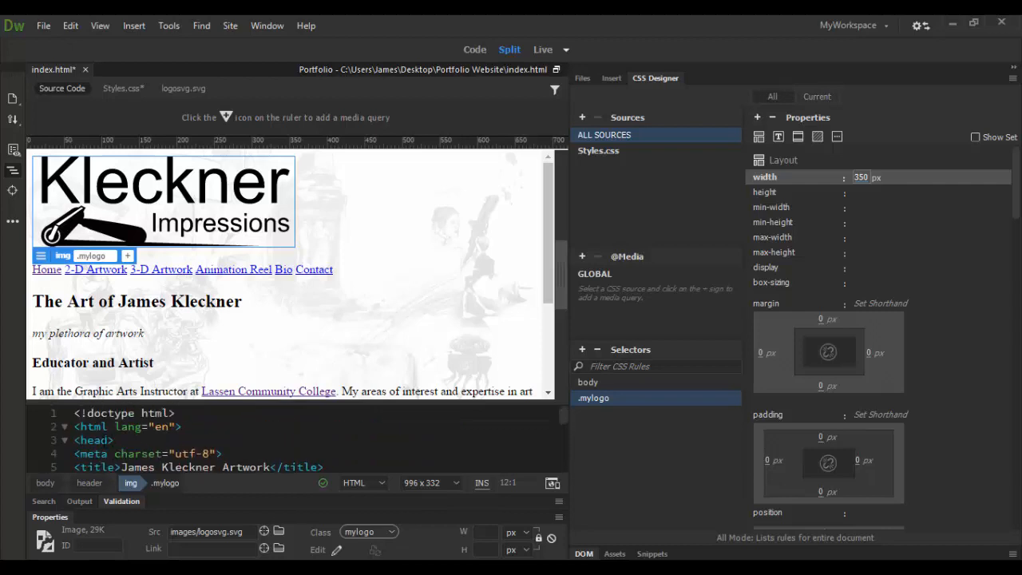
- Select the <header> tag in code and create a 'header' selector in Styles.css
scroll(down, 3)
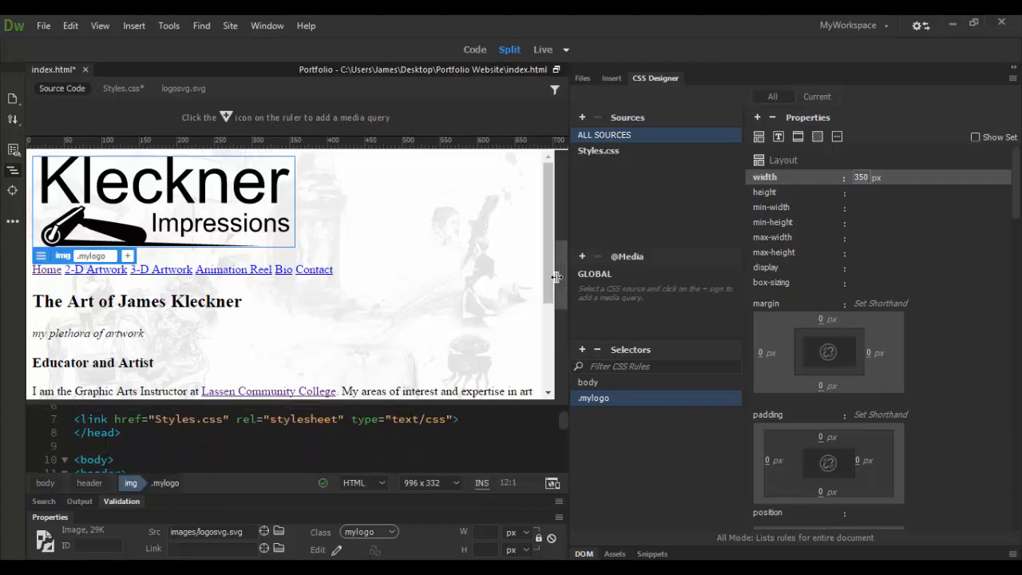
mouse_move(565, 423)
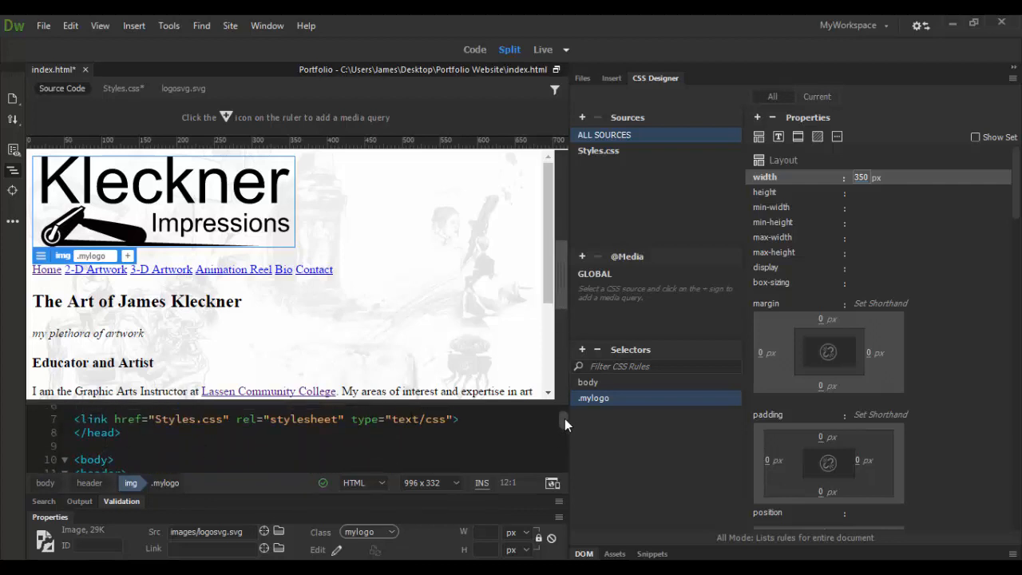
scroll(down, 3)
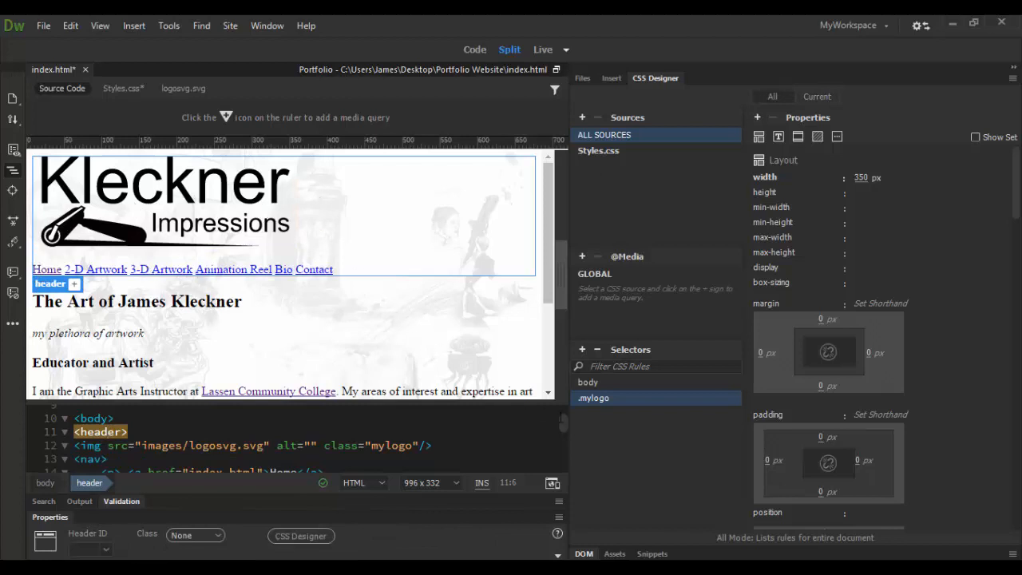
click(582, 349)
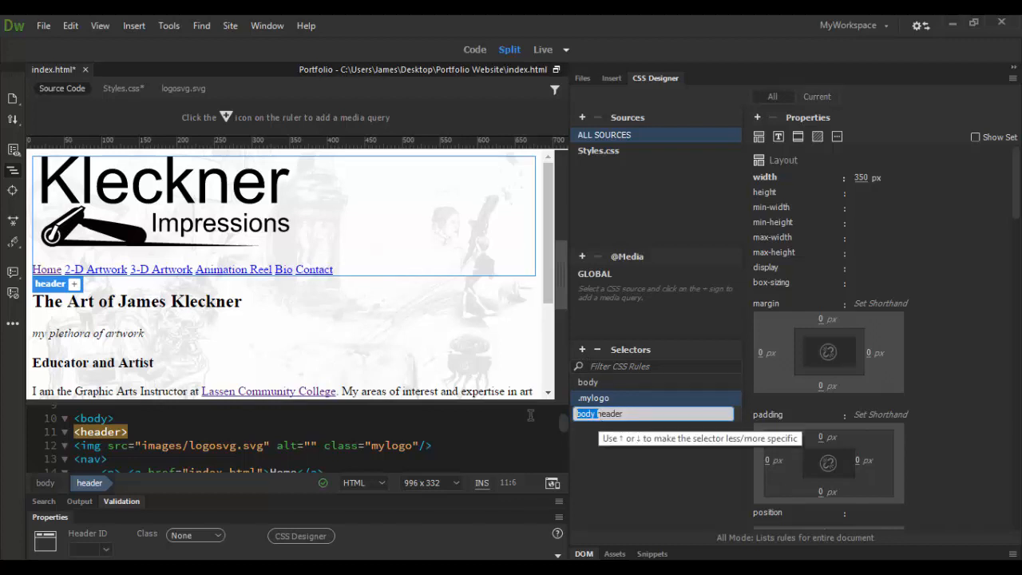
mouse_move(597, 453)
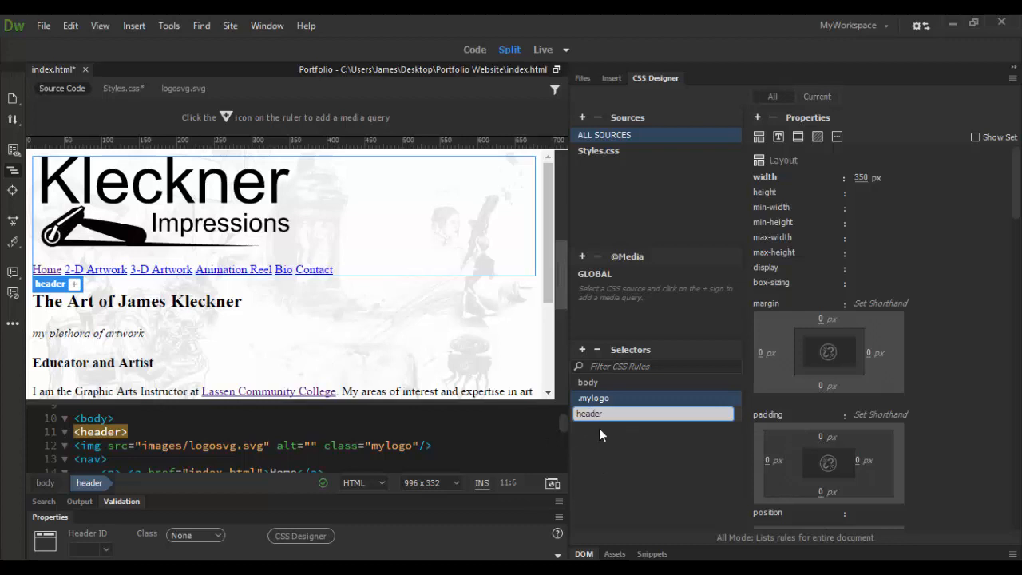
click(589, 413)
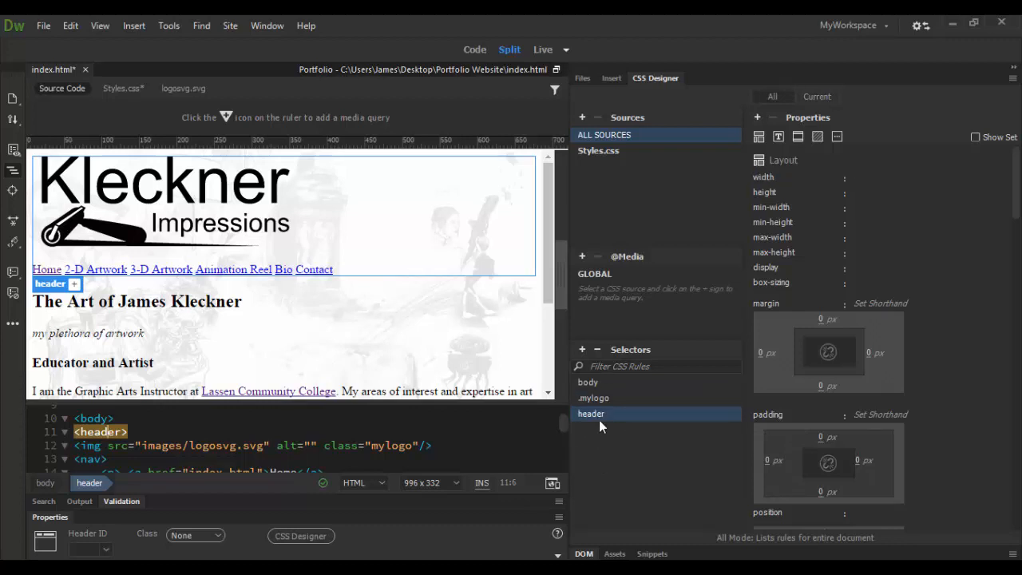
mouse_move(590, 413)
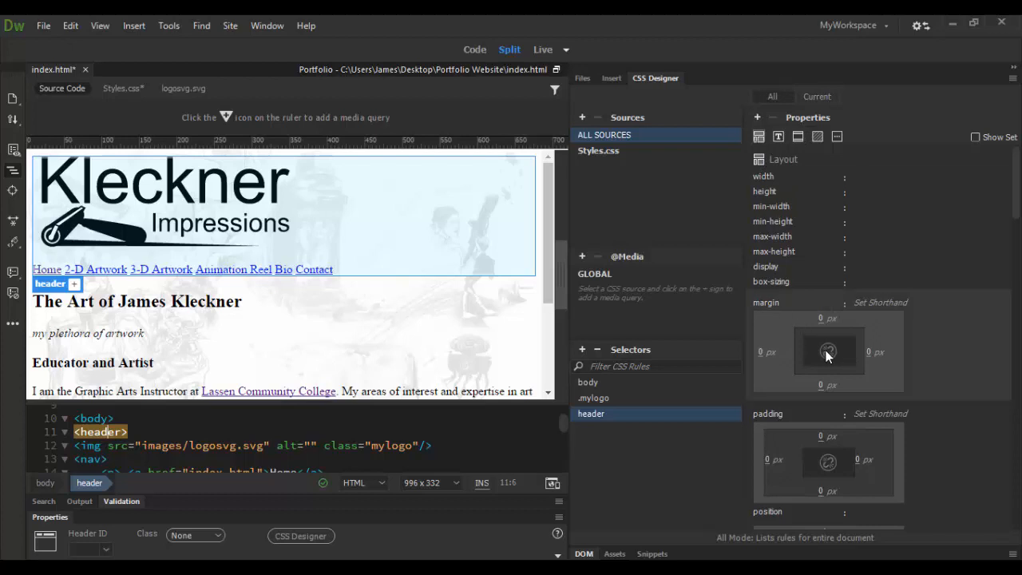
mouse_move(828, 352)
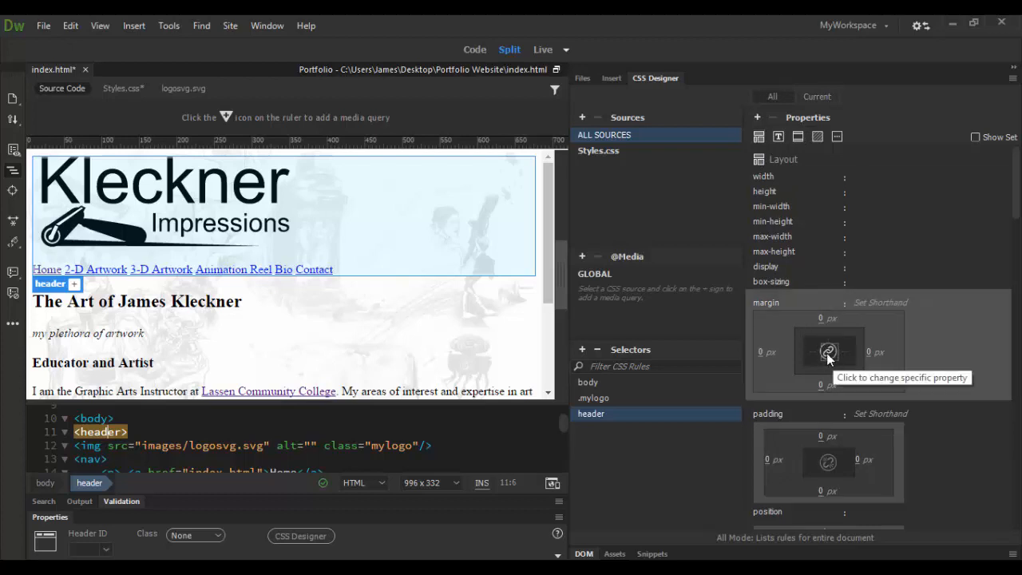
- Link the header's margin values and set its text-align to center
click(828, 319)
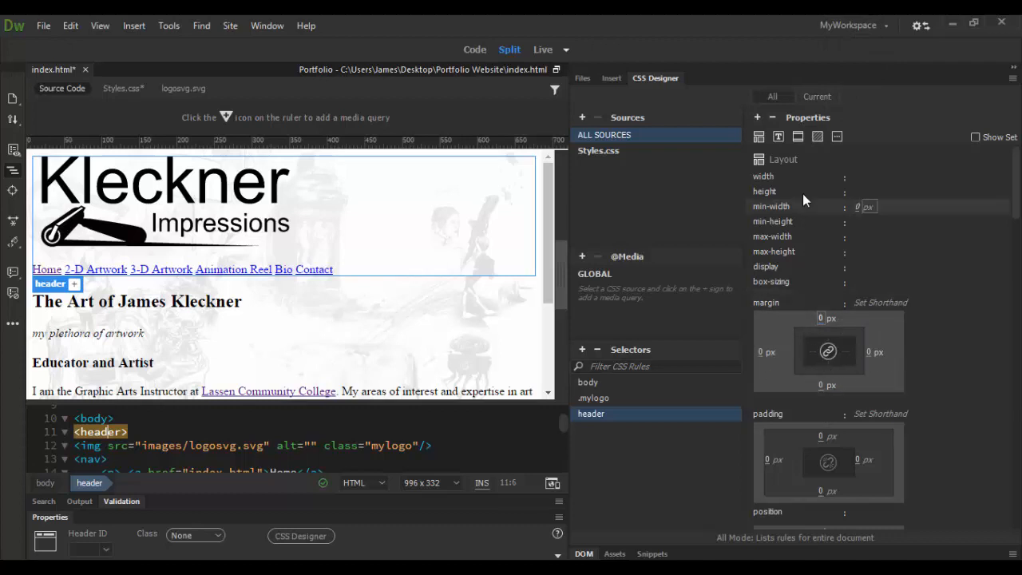
click(779, 137)
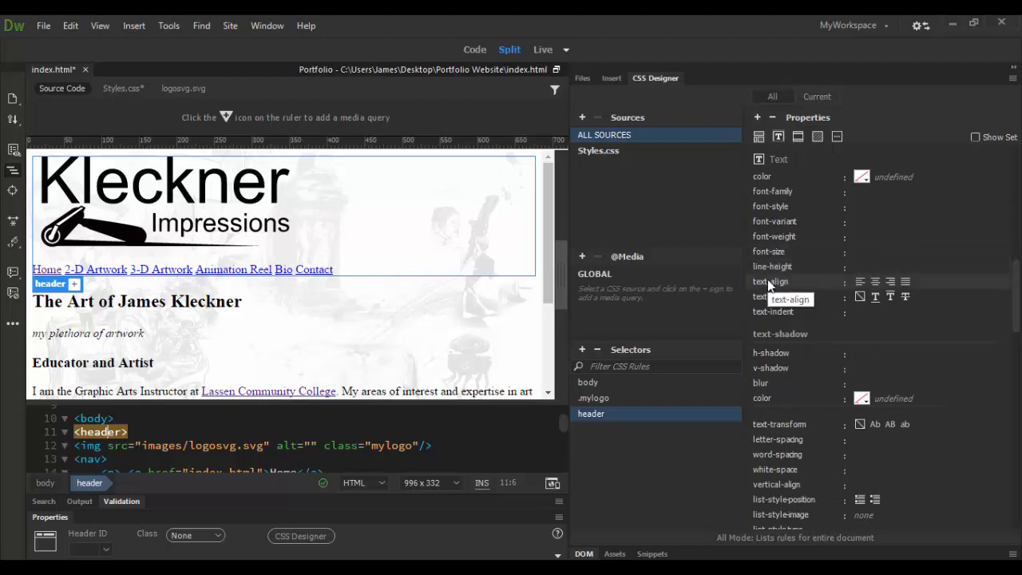
click(875, 282)
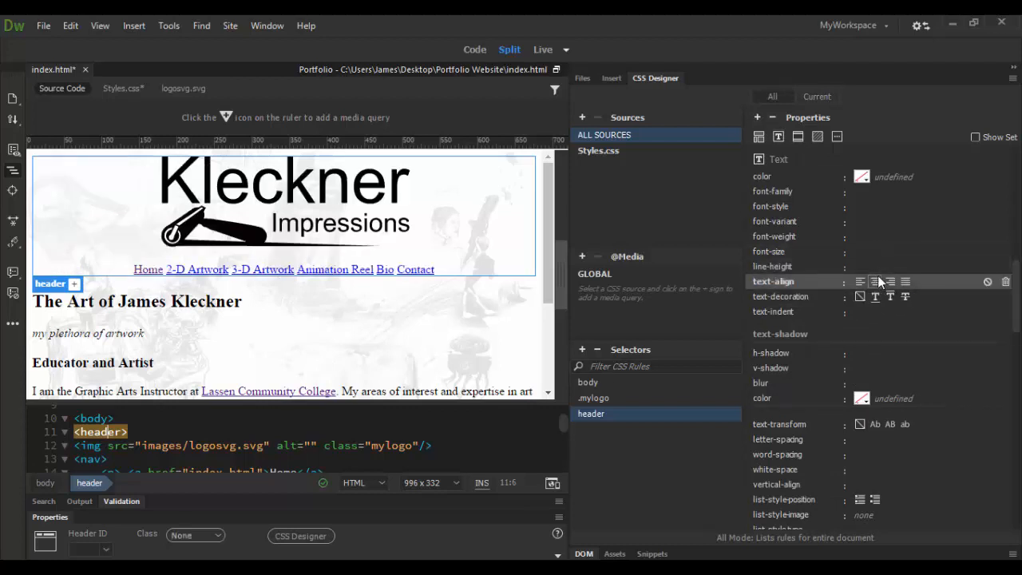
click(874, 281)
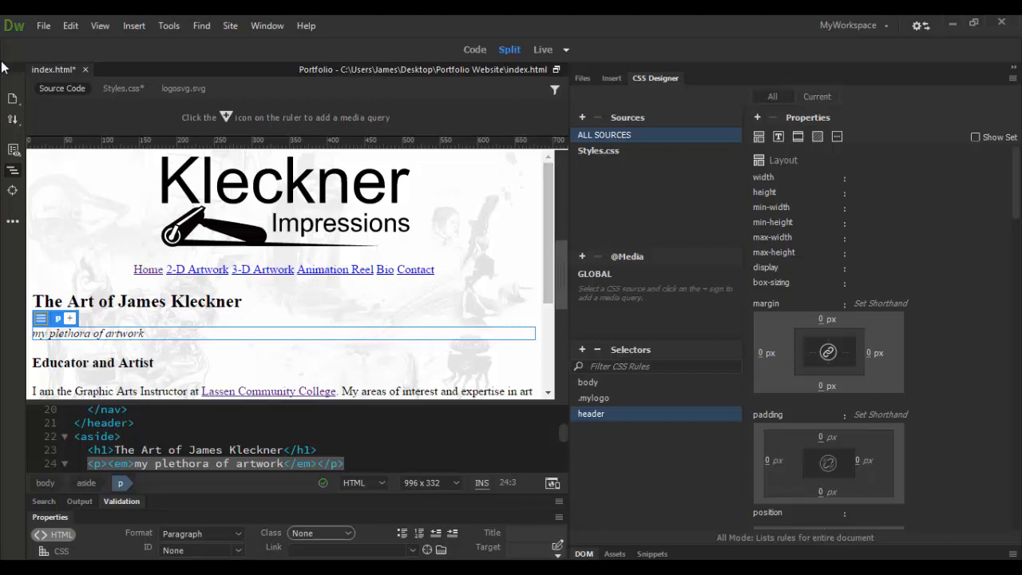
- Save all files, including Styles.css, and preview the page in Chrome
click(43, 25)
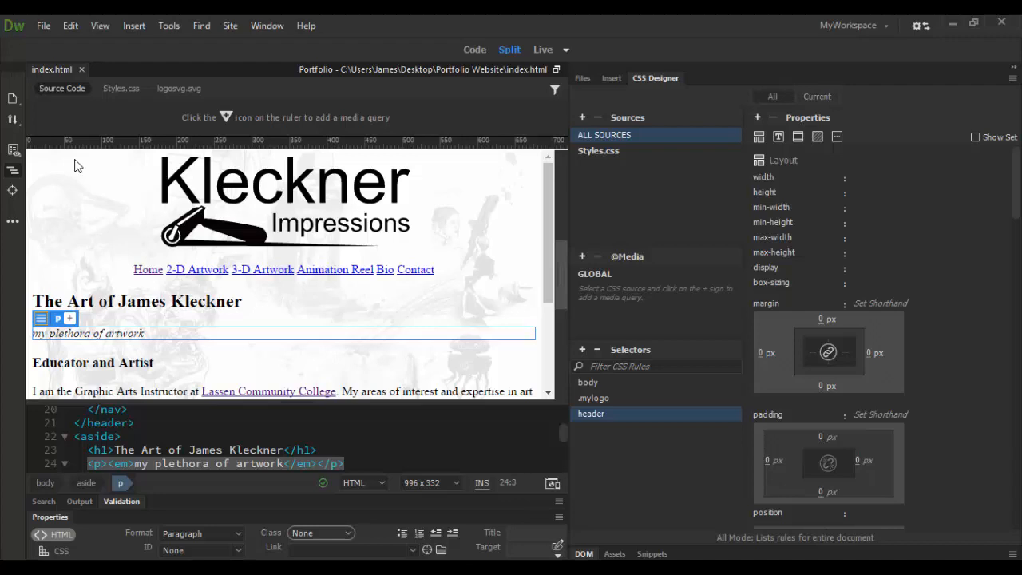
mouse_move(78, 165)
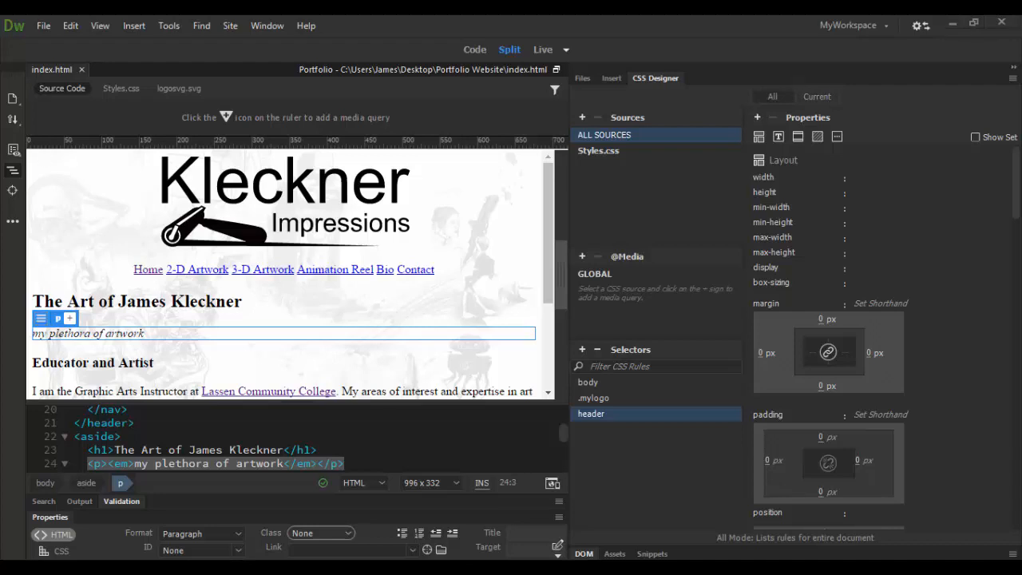
click(543, 49)
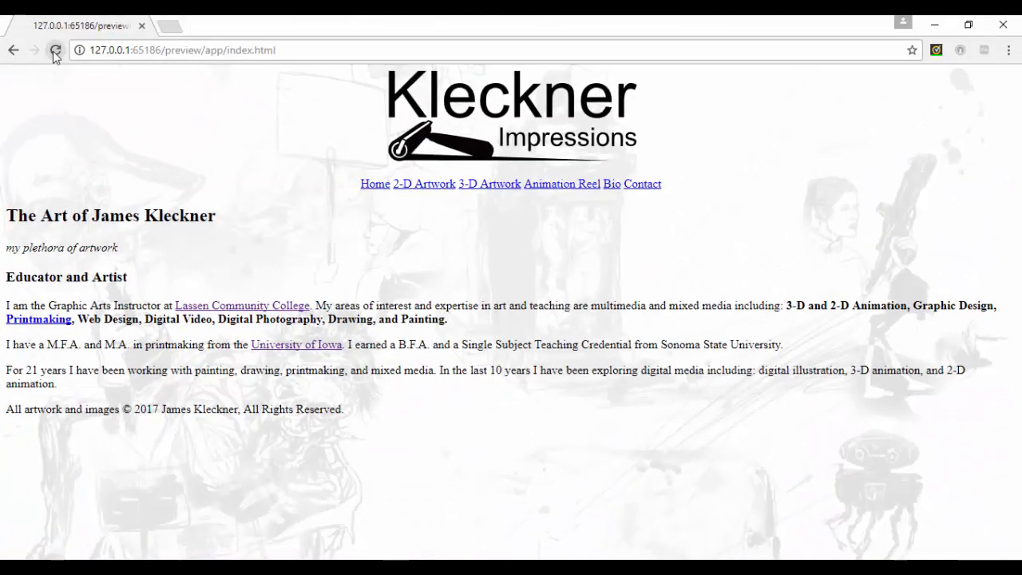
- Reload the Chrome preview to show the centered logo and navigation links
click(55, 49)
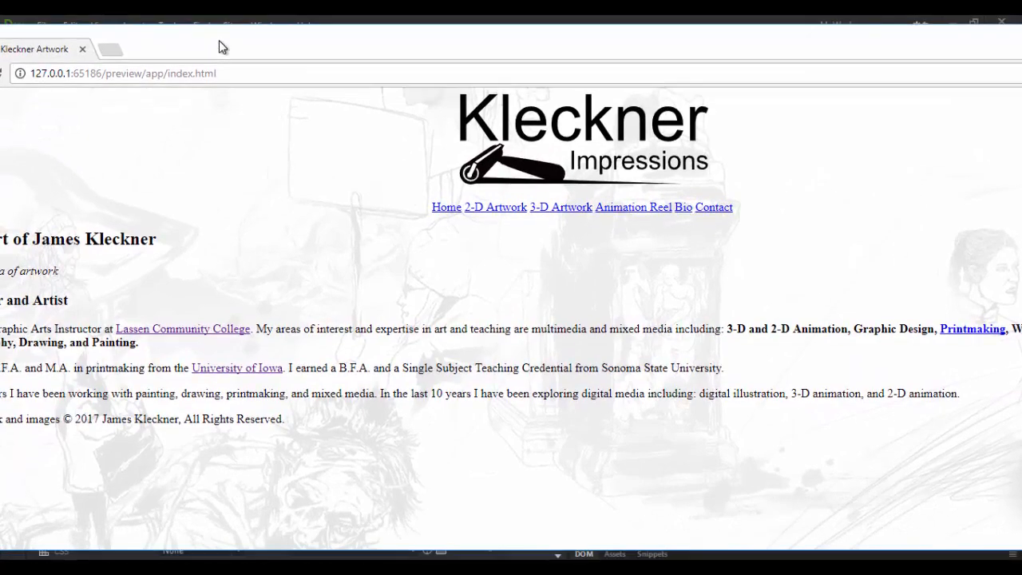
mouse_move(659, 41)
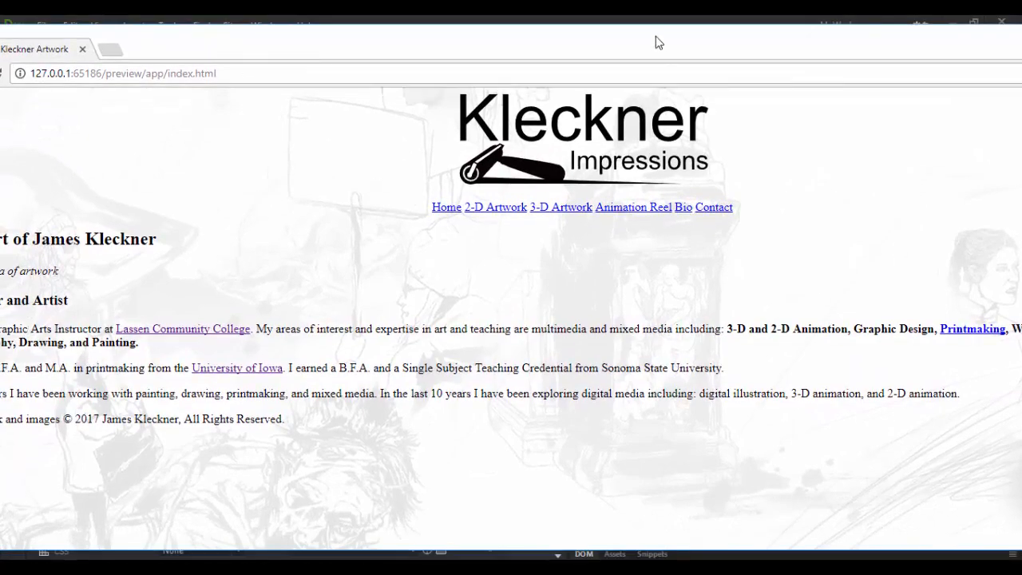